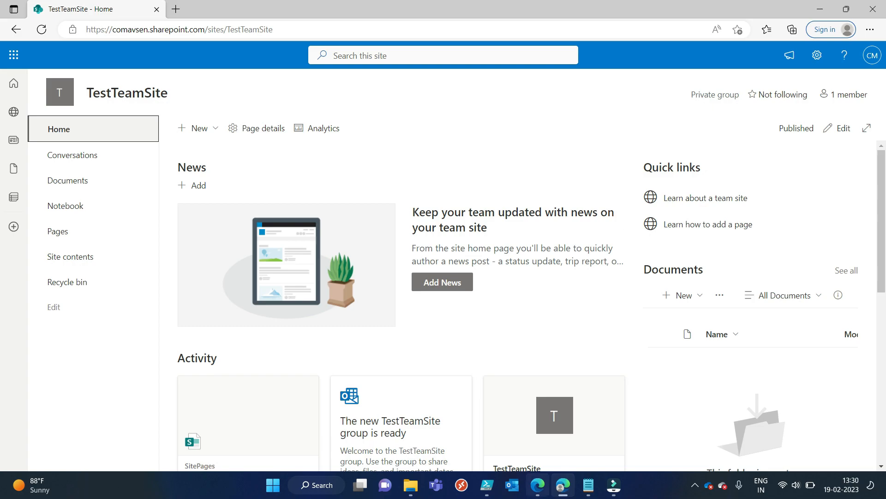
Add a Connect-PnPOnline line for the TestTeamSite URL with -UseWebLogin -ReturnConnection
click(486, 485)
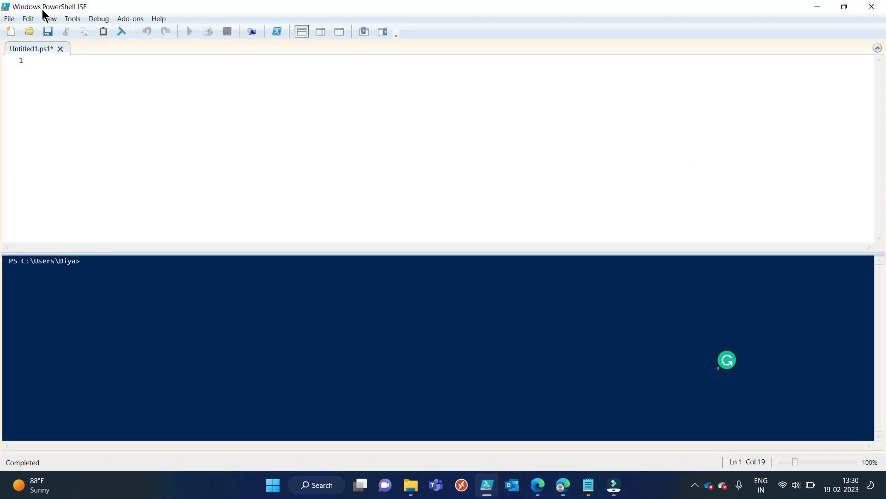
mouse_move(378, 302)
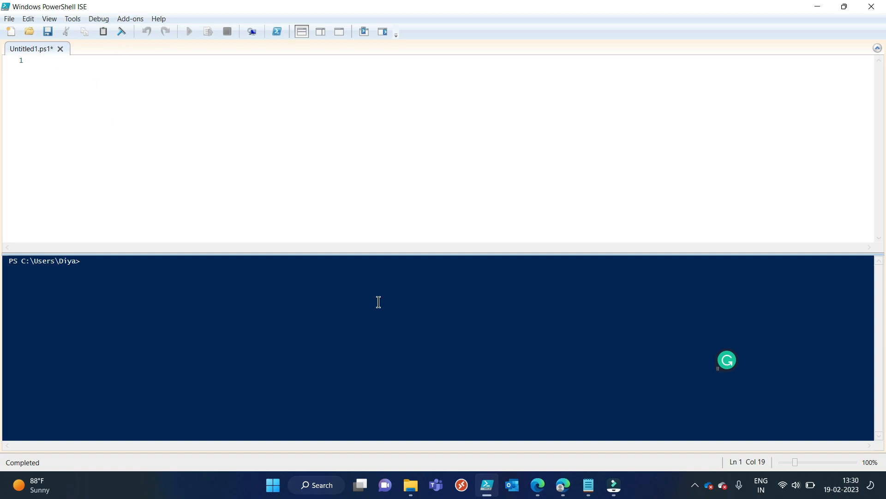
text(Connect-PnPOnline -Url "https://comavsen.sharepoint.com/sites/TestTeamSite" -UseWebLogin -ReturnConnection  -ErrorAction SilentlyContinue | Out-Null)
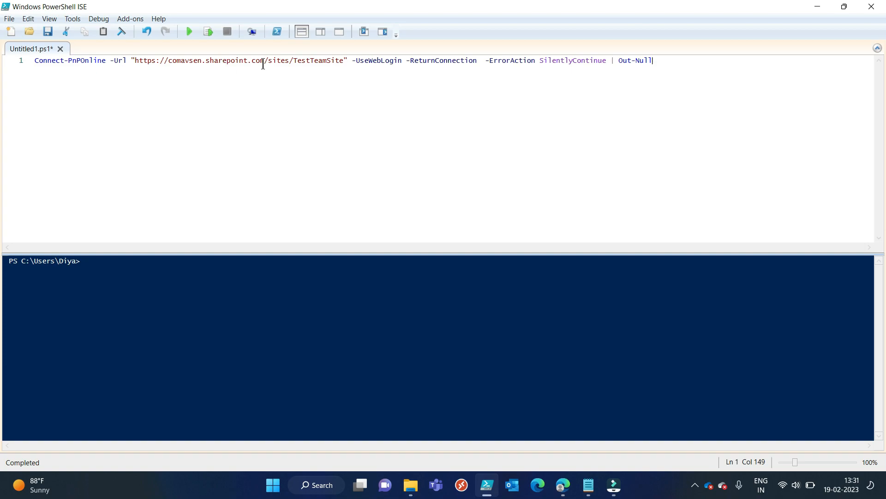
mouse_move(364, 107)
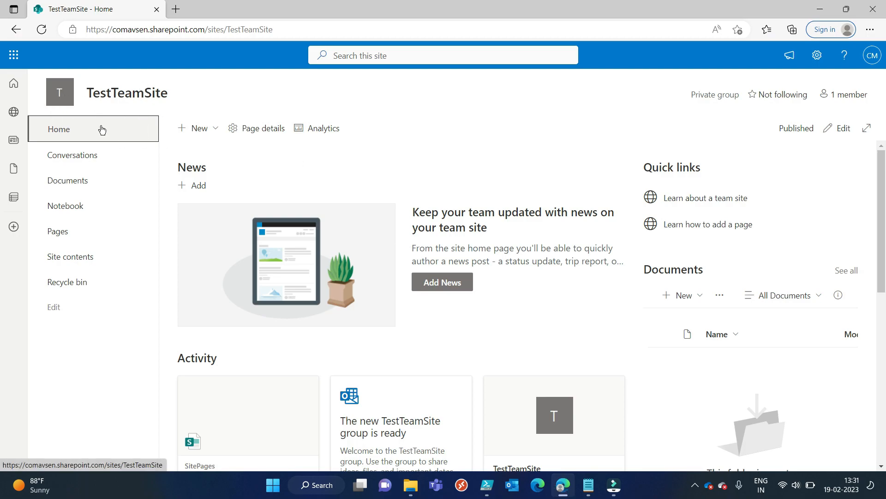
mouse_move(74, 263)
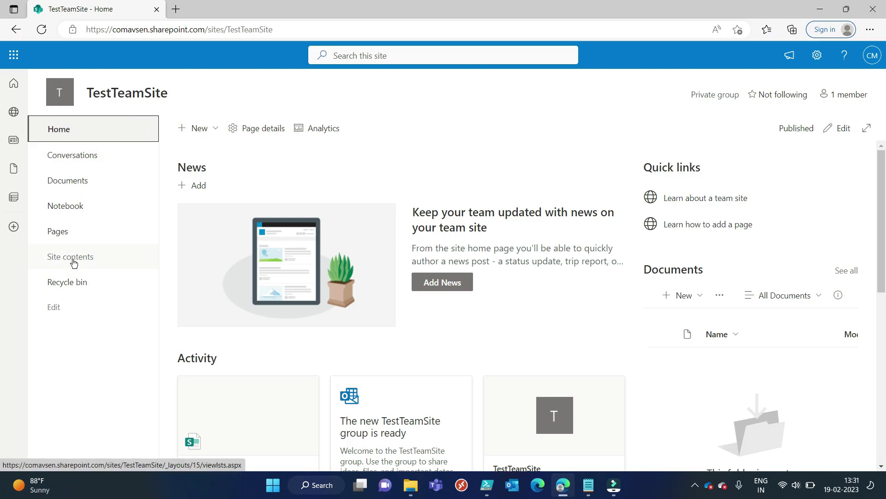
Go through Site contents to the Site Pages library and view Home.aspx in a new tab
click(70, 257)
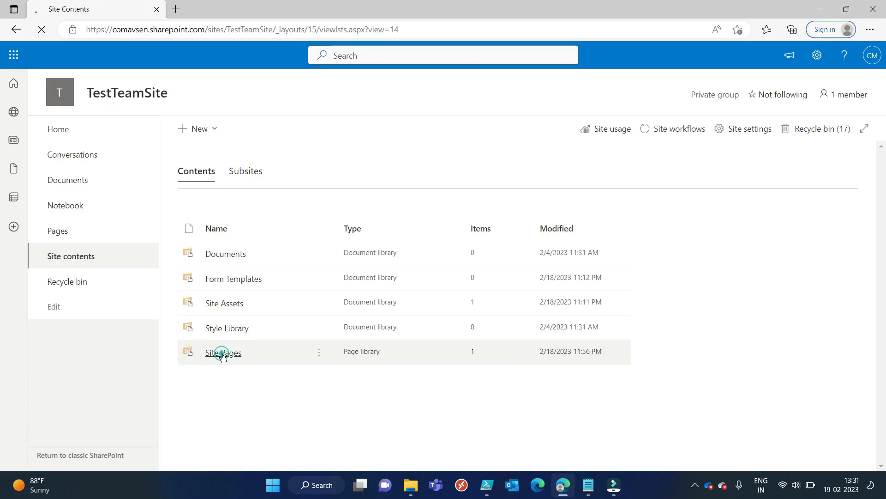
click(222, 352)
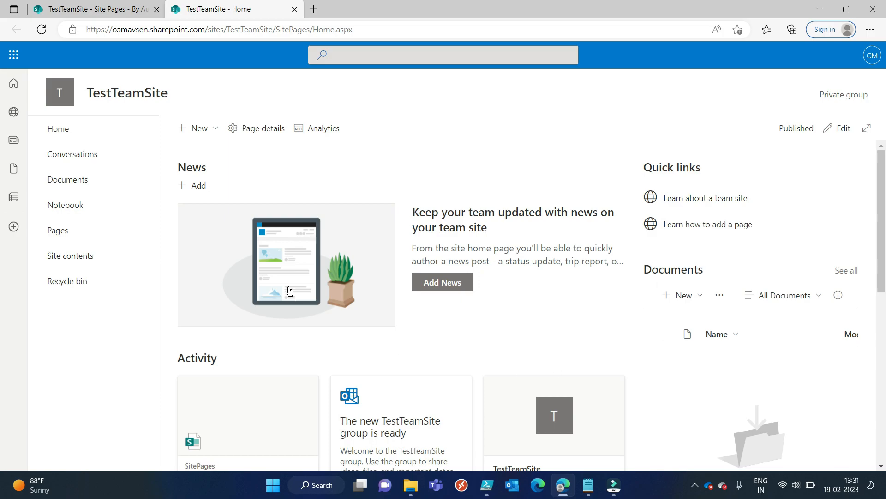
mouse_move(309, 179)
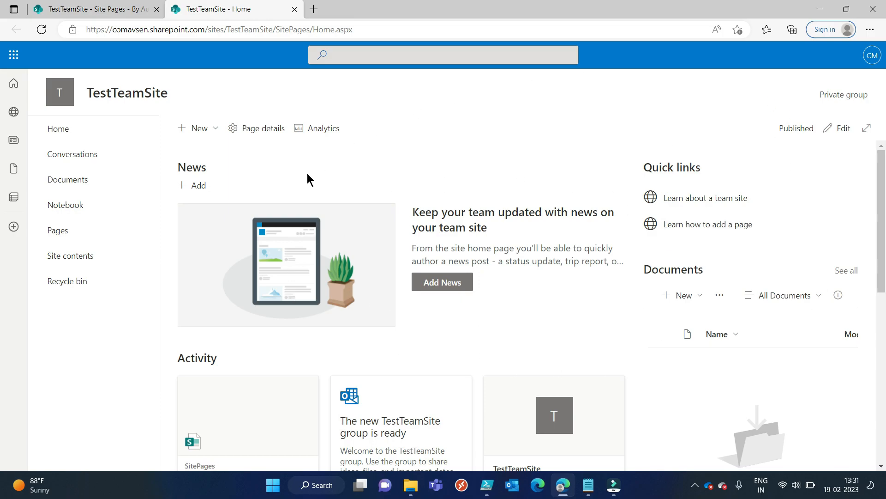
mouse_move(63, 159)
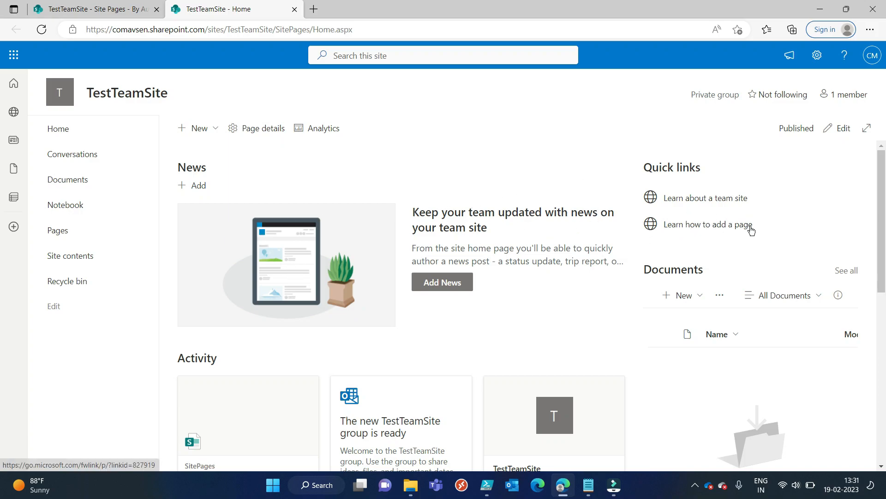
scroll(down, 3)
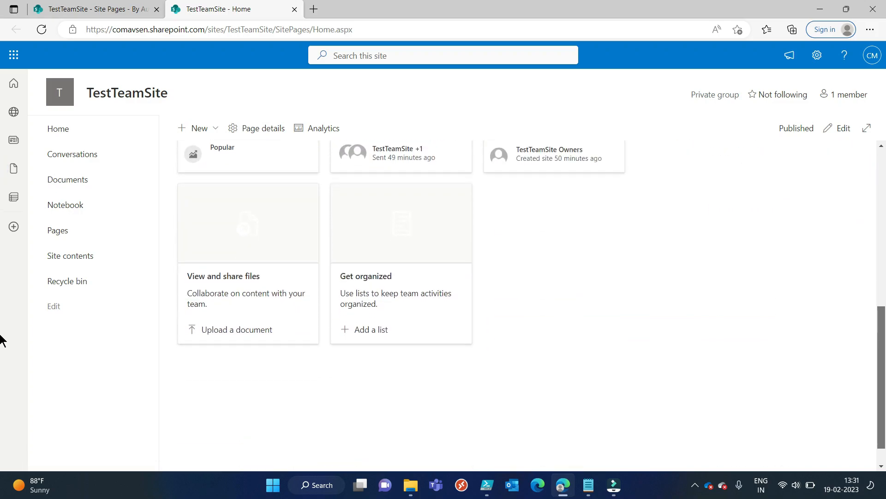
scroll(down, 3)
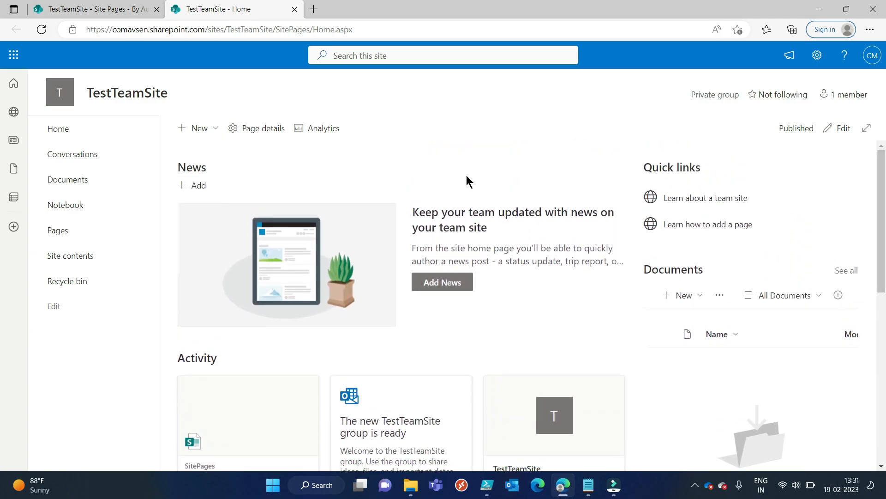
Return to the Site Pages library and show the New menu with Wiki Page among the options
click(70, 256)
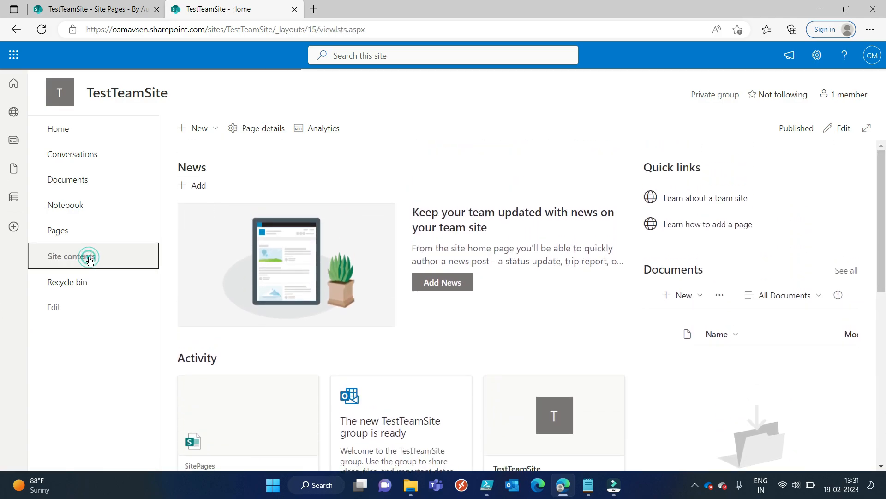
click(81, 256)
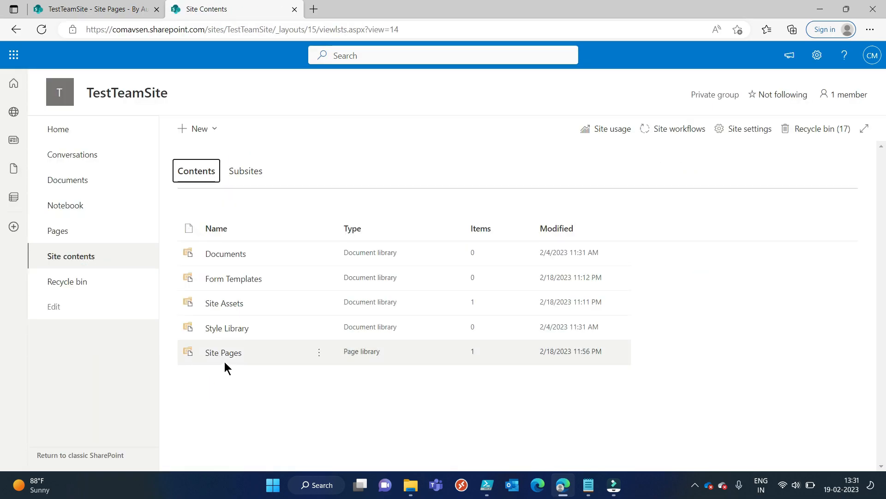
click(223, 353)
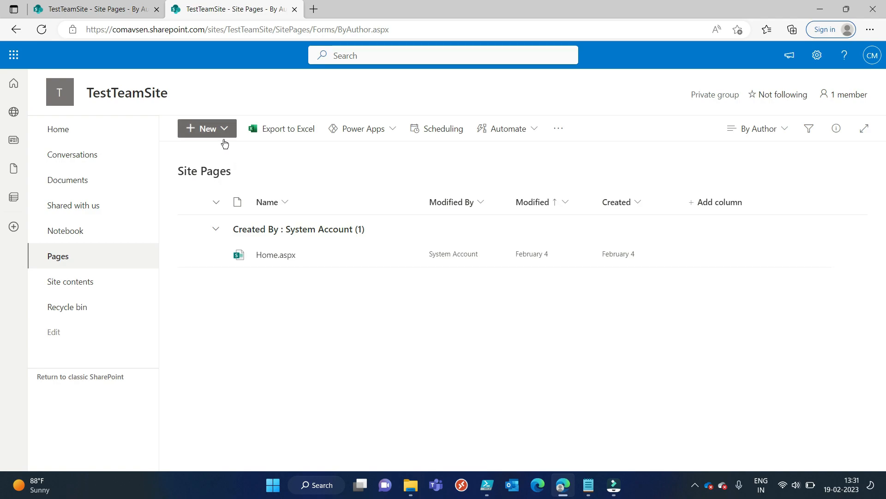
click(207, 128)
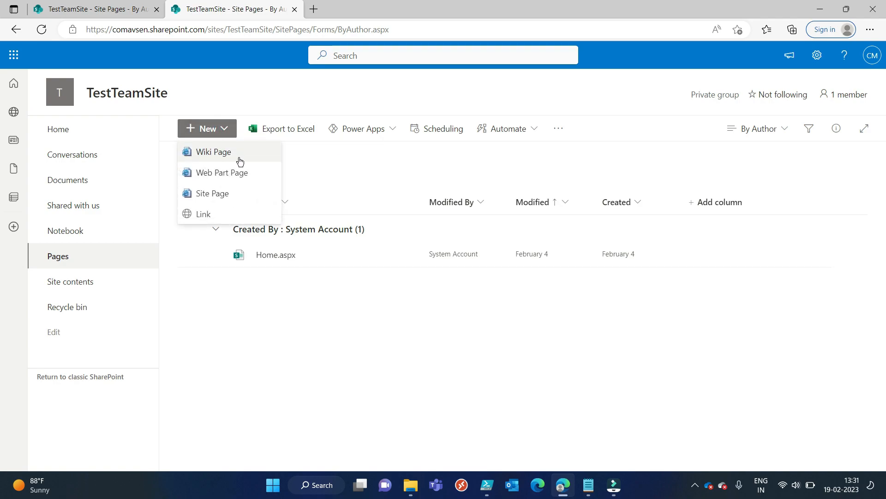
mouse_move(231, 155)
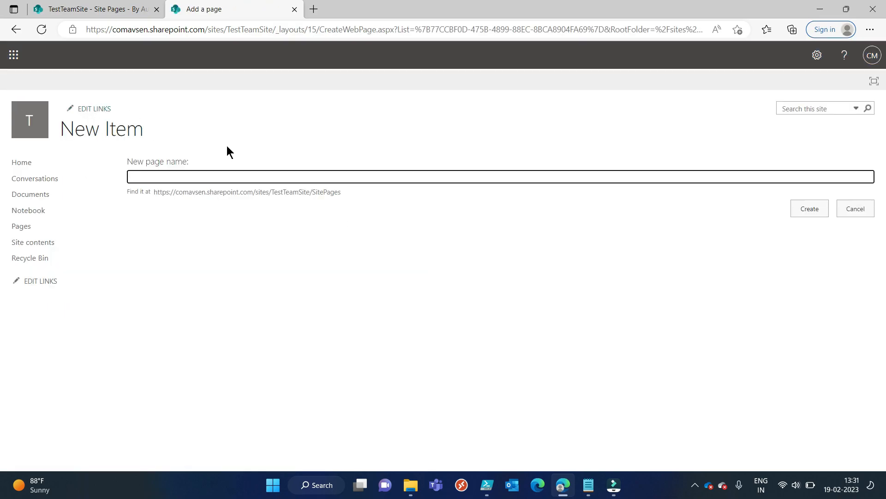
Name the new wiki page ClassicPage and create it
click(156, 178)
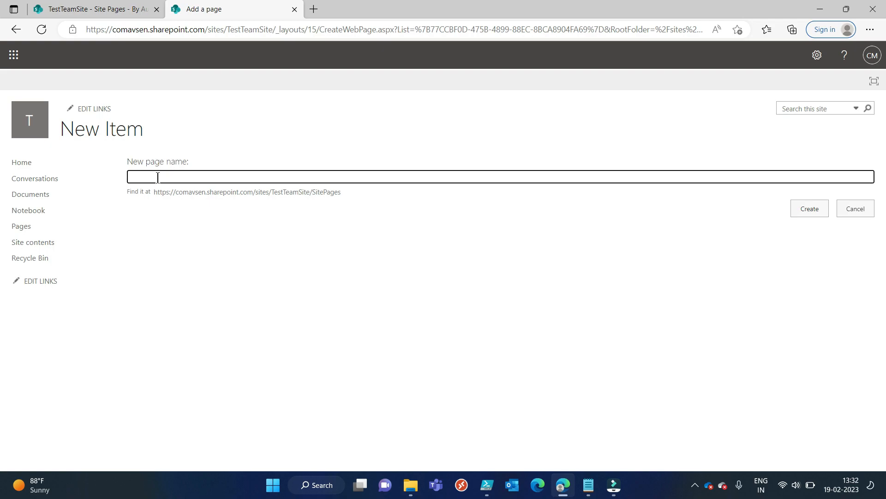
text(C)
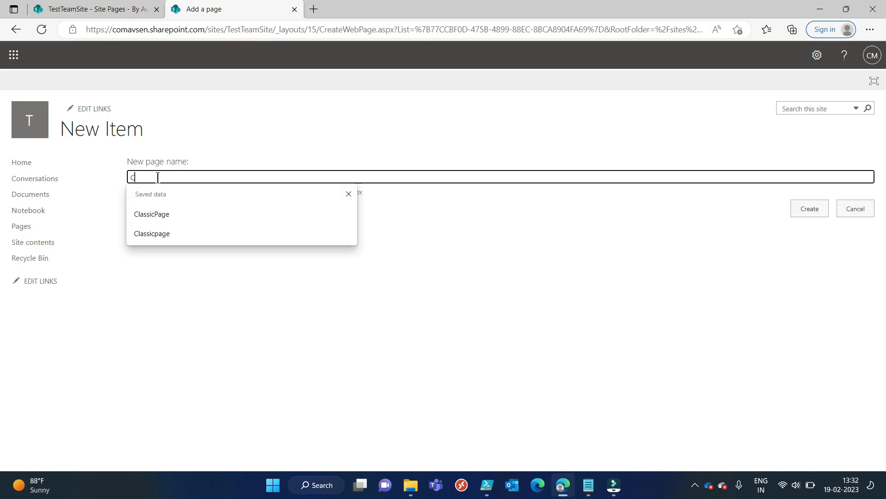
text(lassic P)
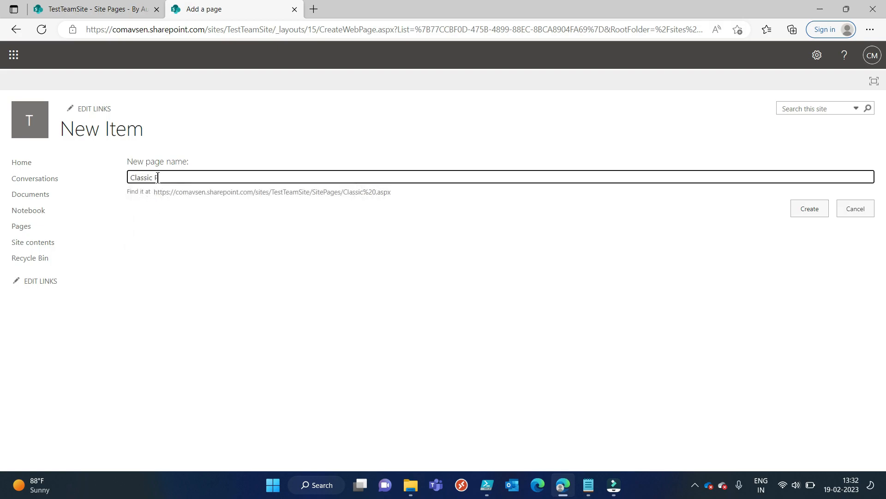
key(Backspace)
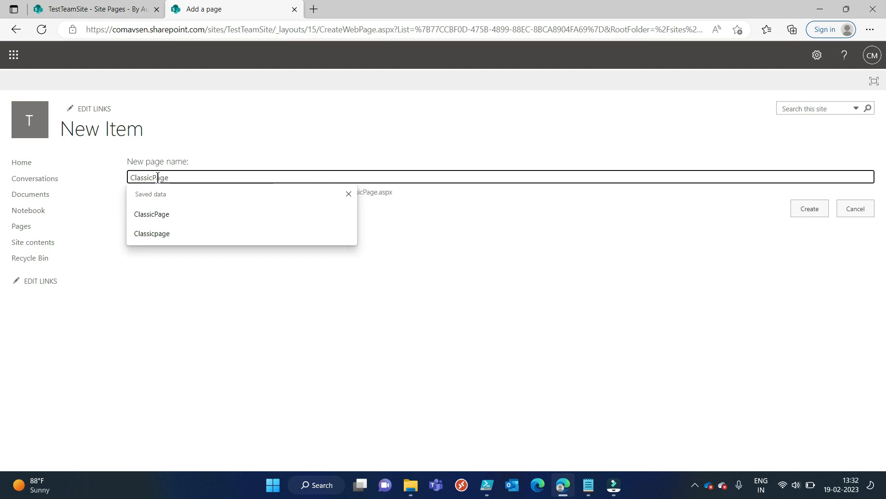
click(810, 208)
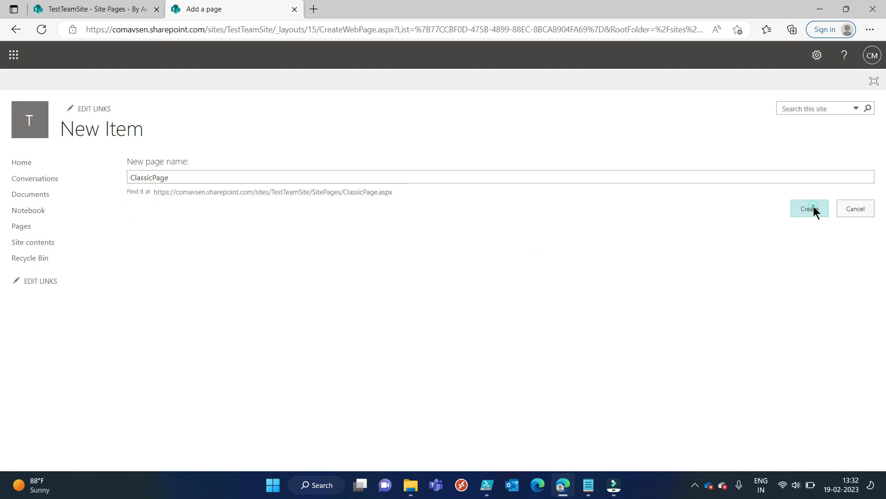
click(810, 208)
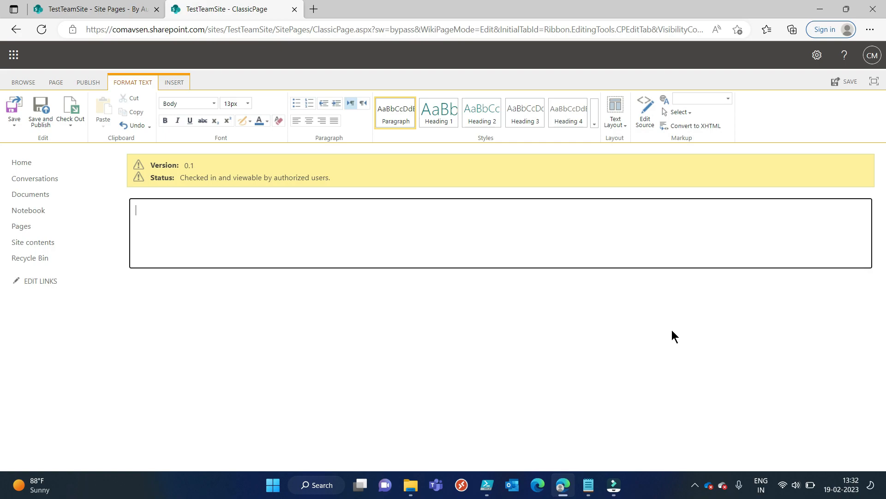
Write 'This is a classic page or a wiki page.' in the content area, then save and publish
text(This is)
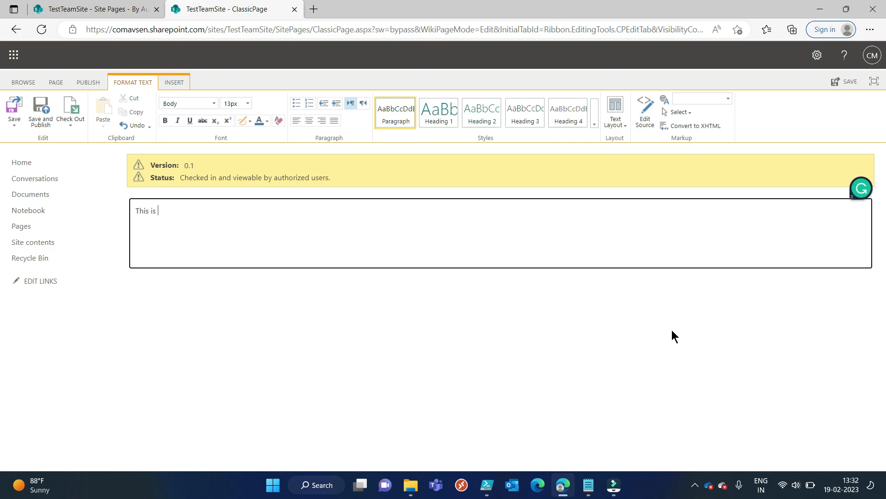
text(a classic)
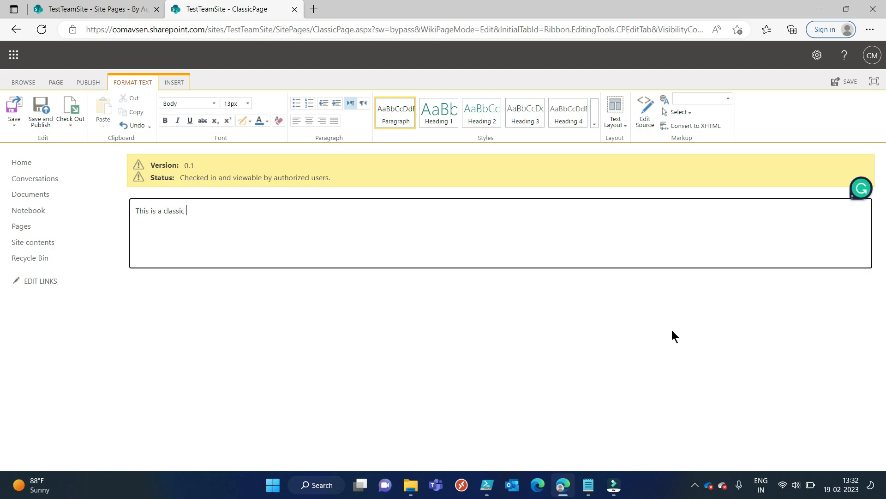
text(page)
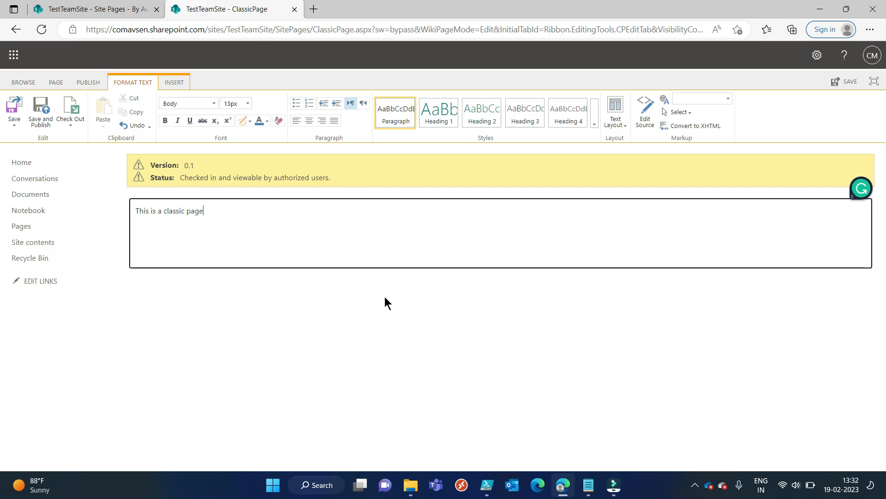
text(or a)
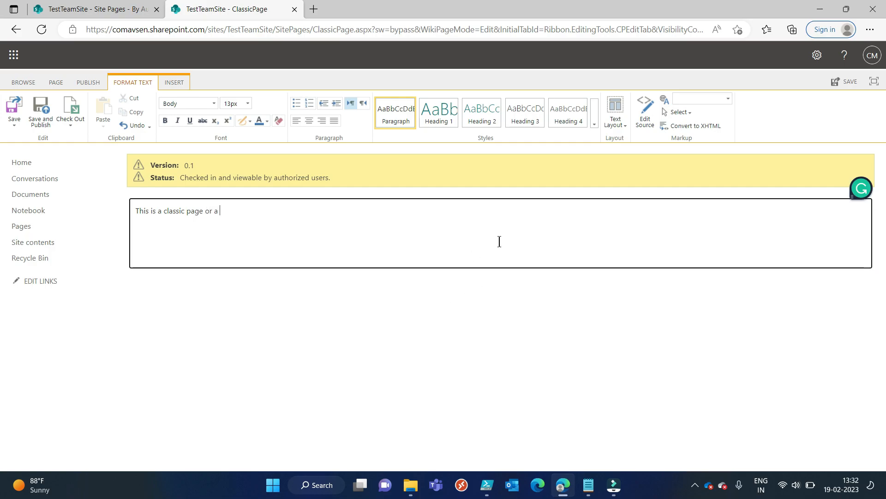
text(wiki pa)
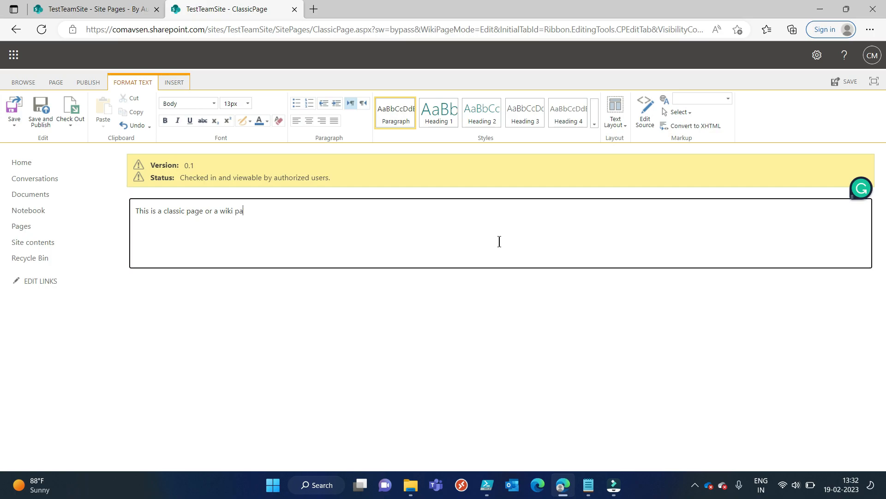
text(h=g)
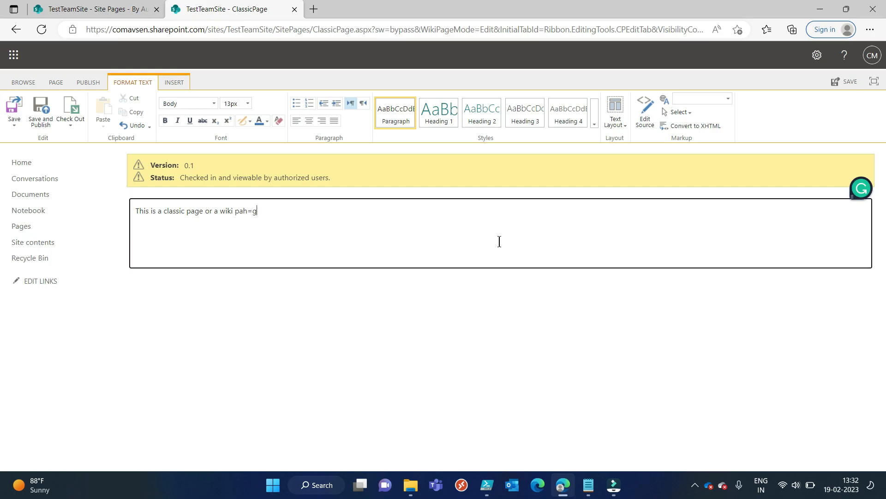
key(Backspace)
text(e.)
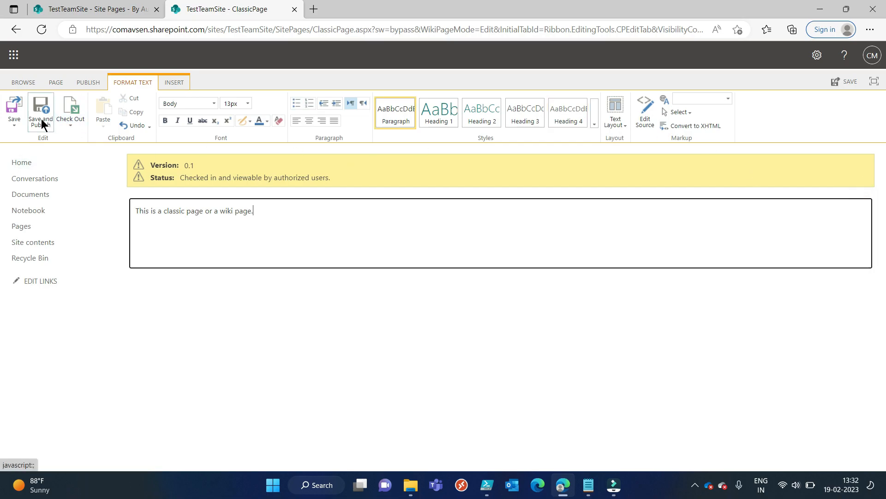
click(41, 105)
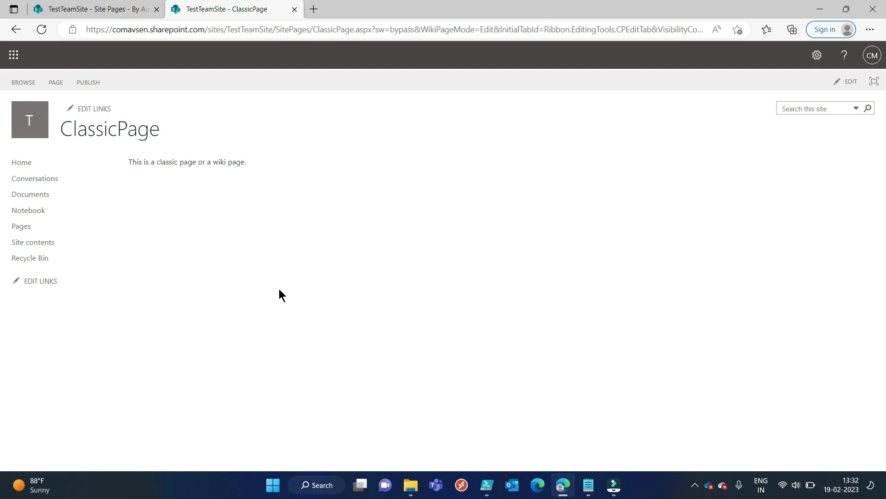
mouse_move(371, 264)
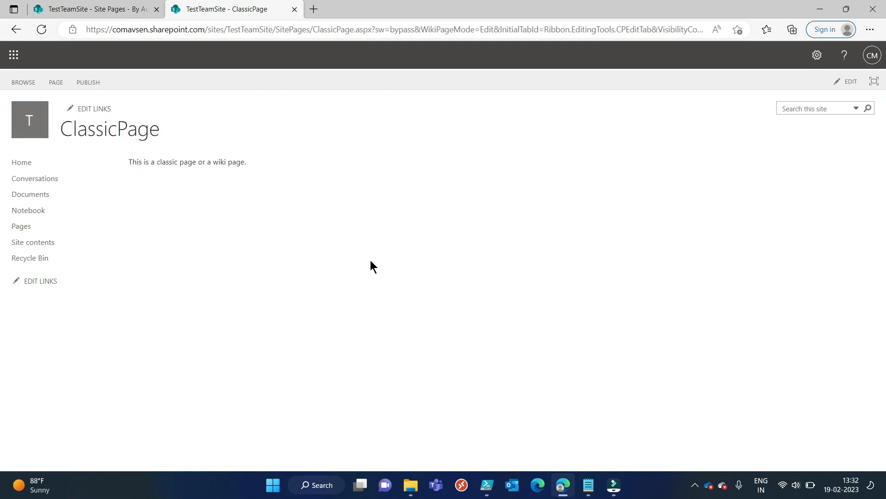
mouse_move(39, 221)
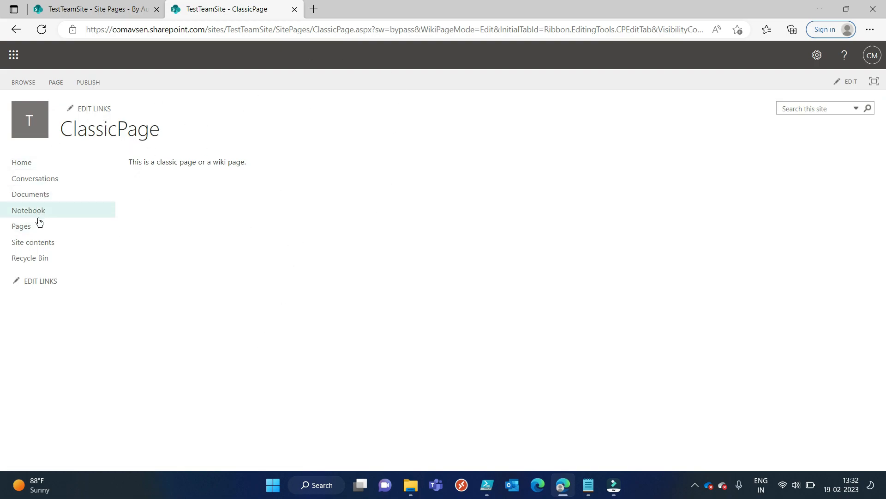
mouse_move(267, 138)
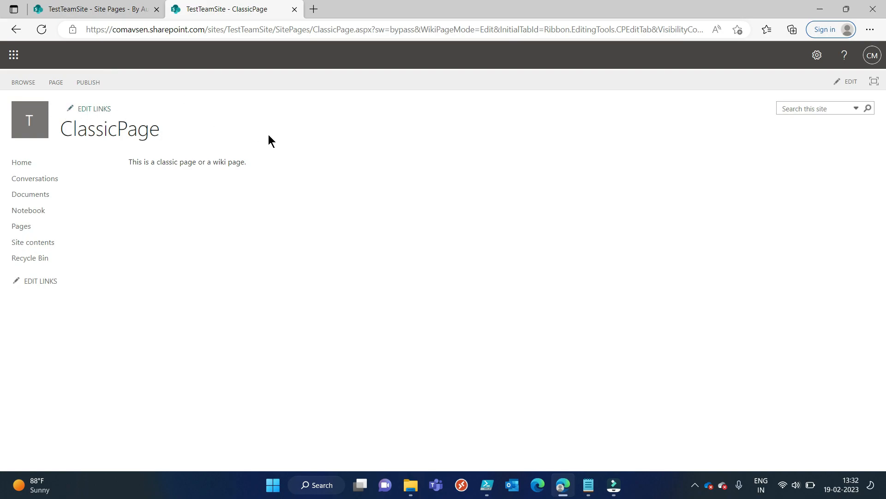
mouse_move(694, 86)
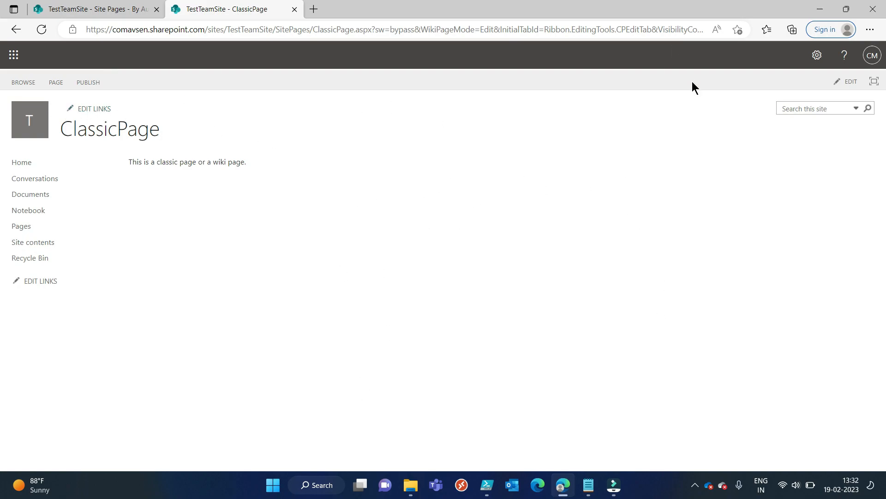
click(16, 28)
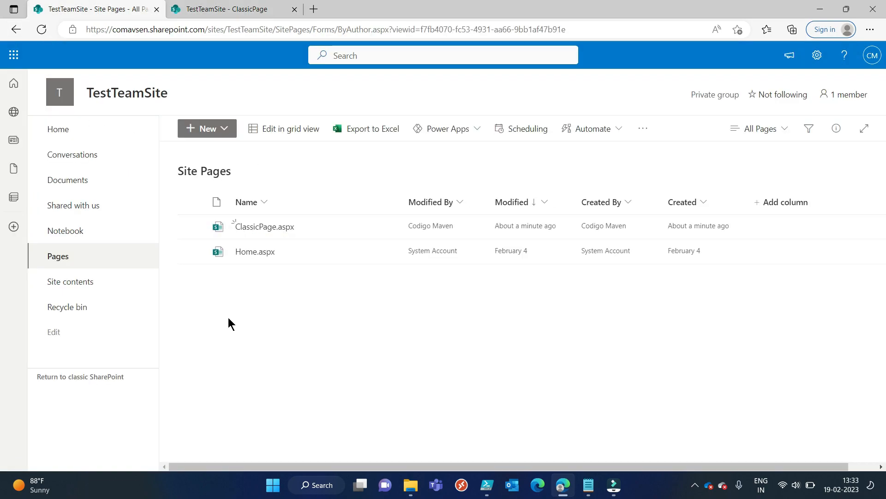
mouse_move(267, 231)
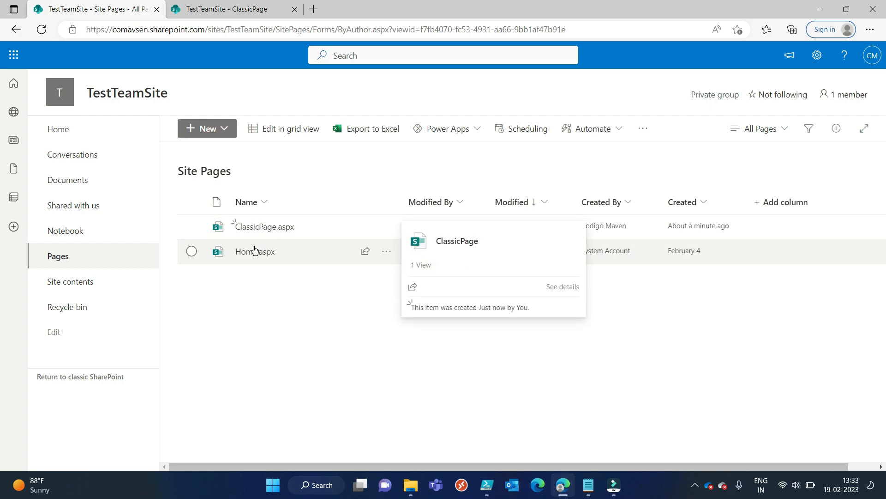
mouse_move(253, 325)
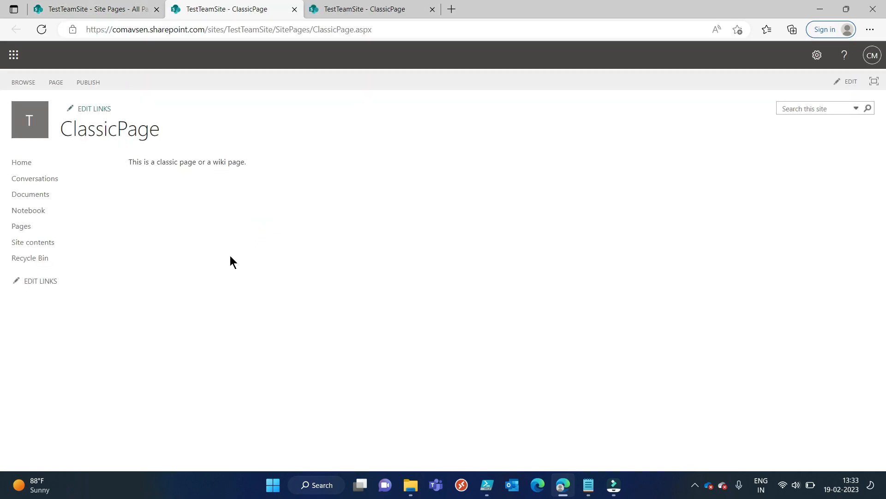
click(432, 8)
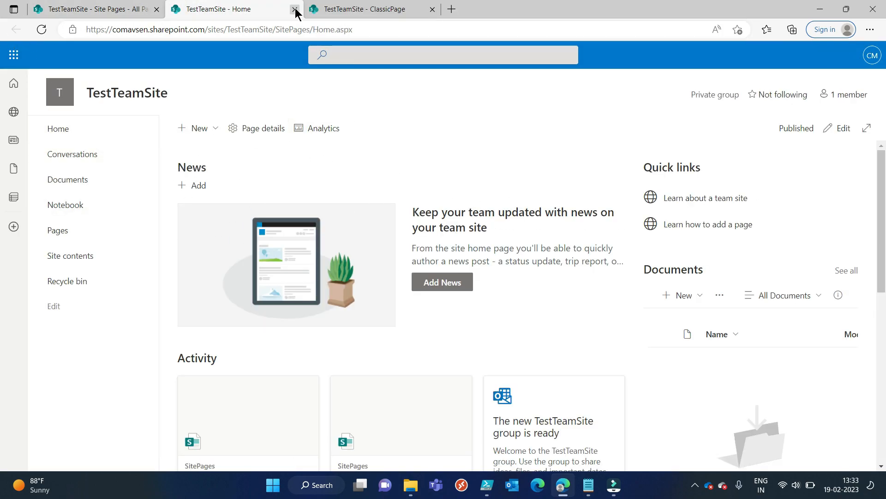
click(293, 10)
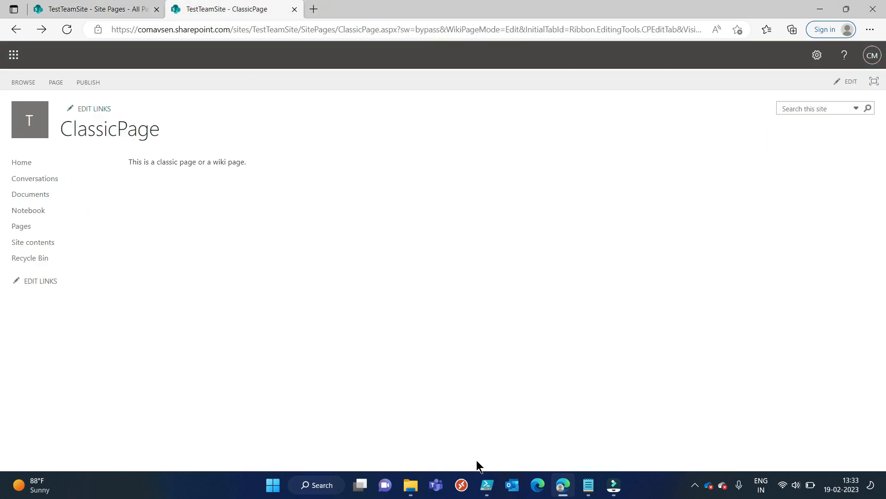
Add $pages = Get-PnPListItem -List "SitePages", a yellow Write-Host progress line, and the conversion loop
click(486, 485)
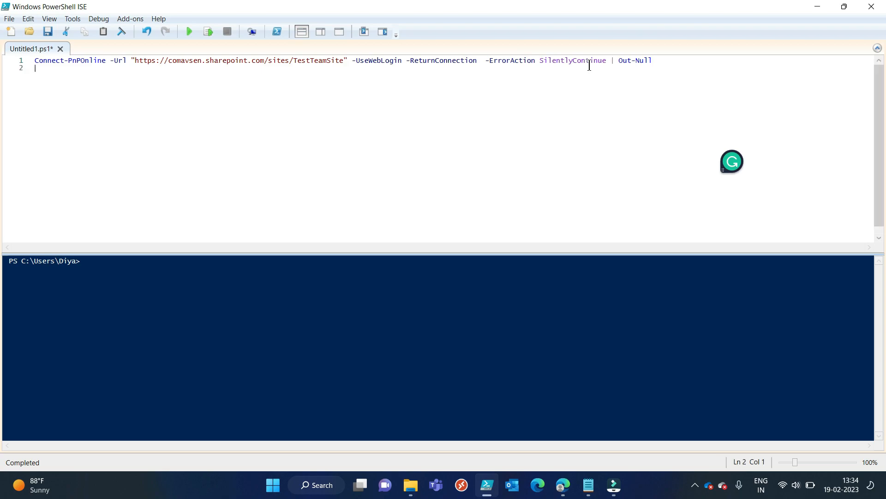
text($pages = Get-PnPListItem -List "SitePages")
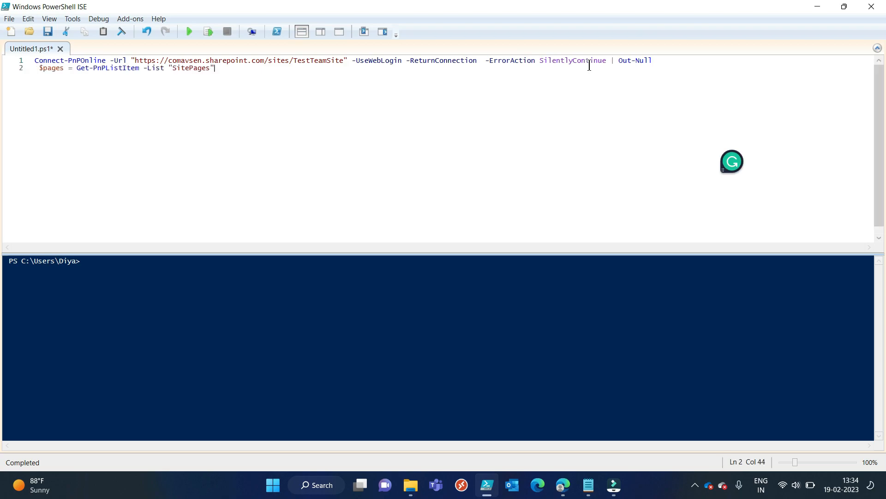
mouse_move(170, 81)
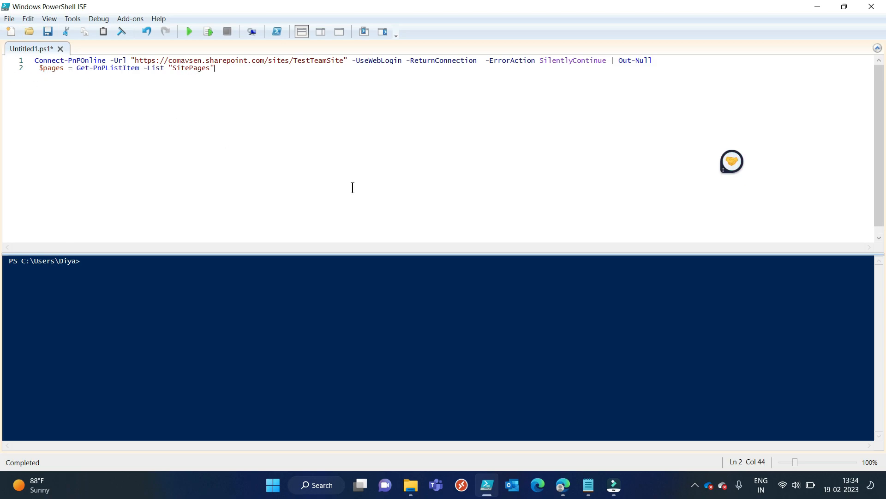
text(Write-Host "Pages are fetched, let's start the modernization..." -f Yellow)
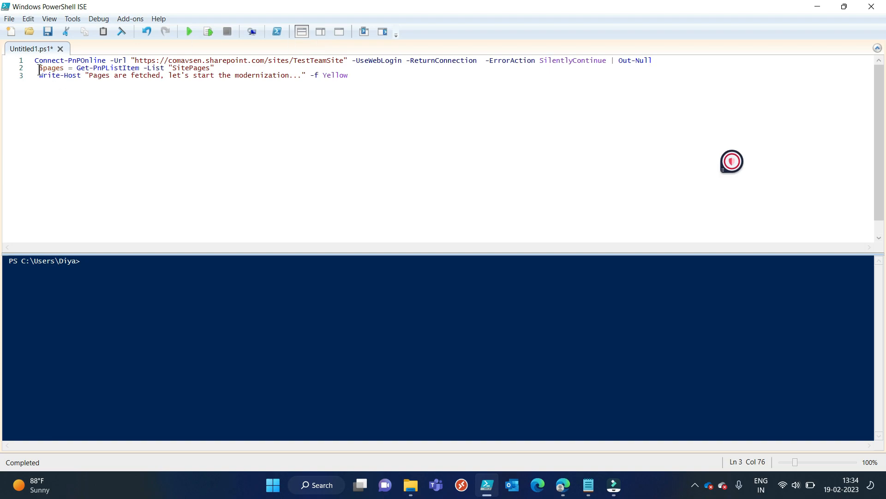
drag(37, 67, 198, 74)
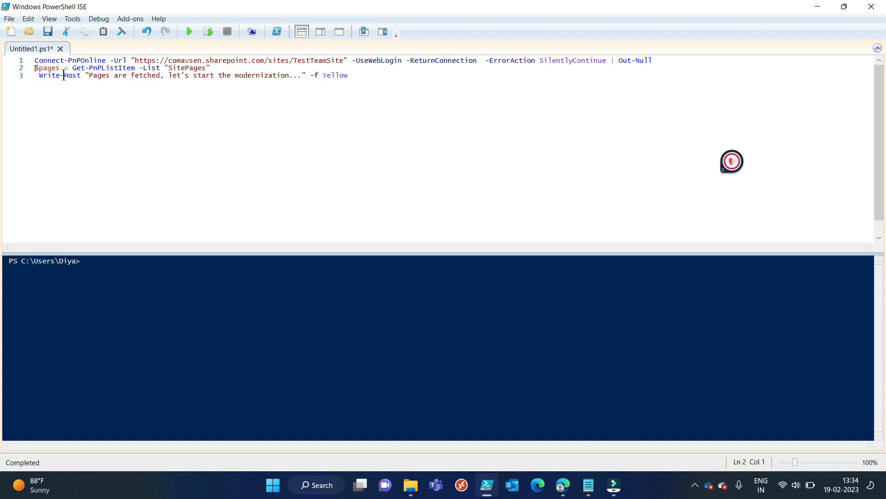
click(79, 89)
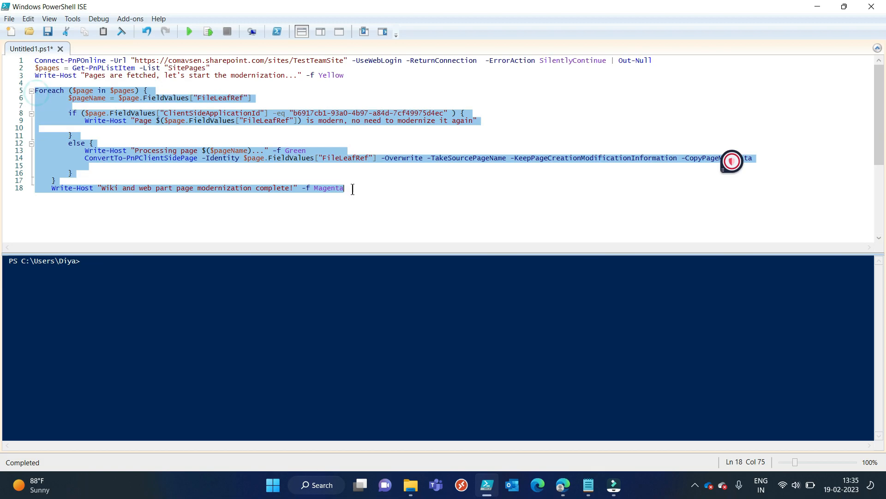
click(52, 158)
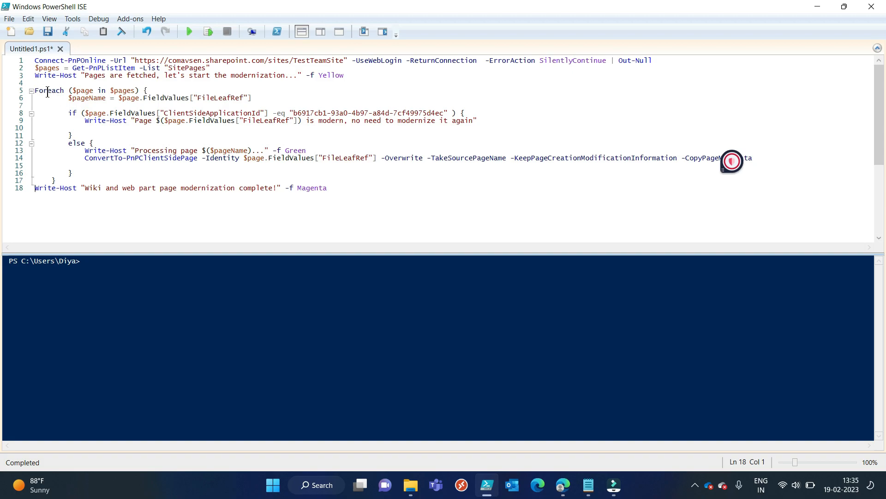
double_click(44, 67)
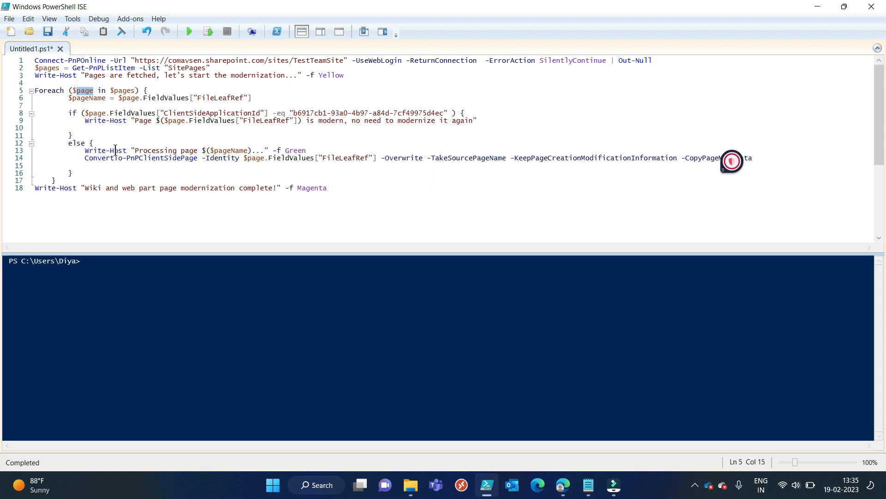
mouse_move(362, 296)
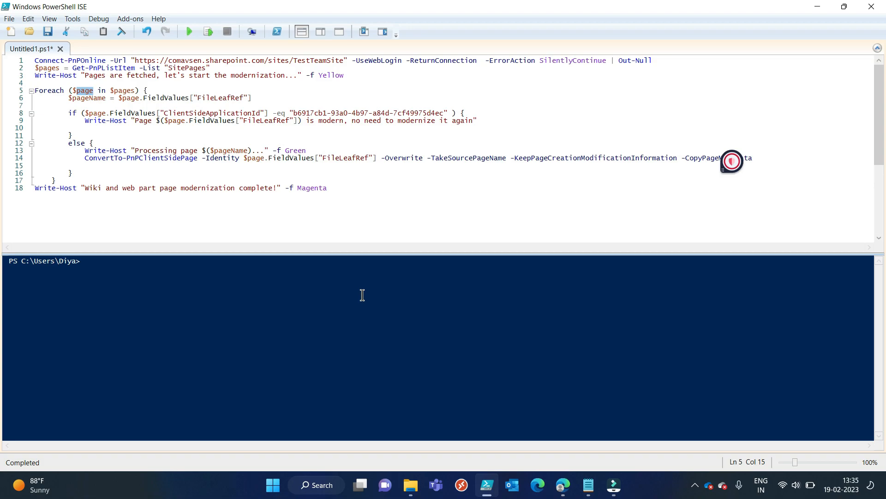
mouse_move(278, 146)
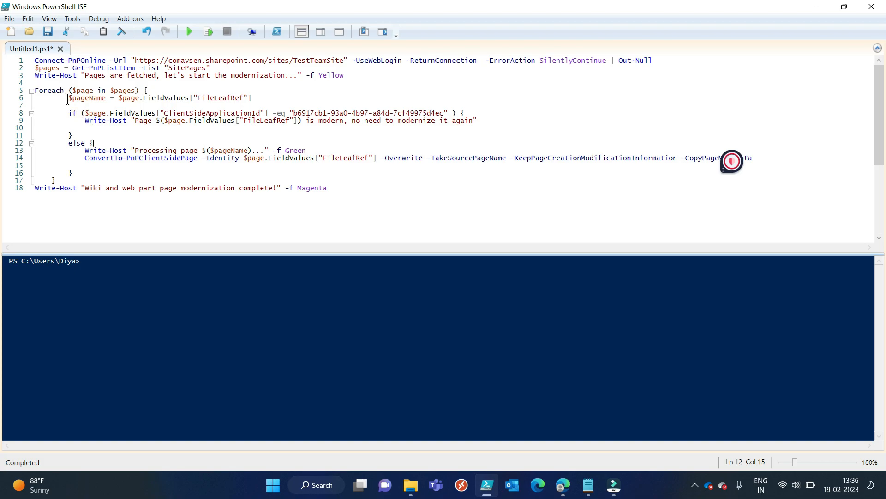
double_click(88, 97)
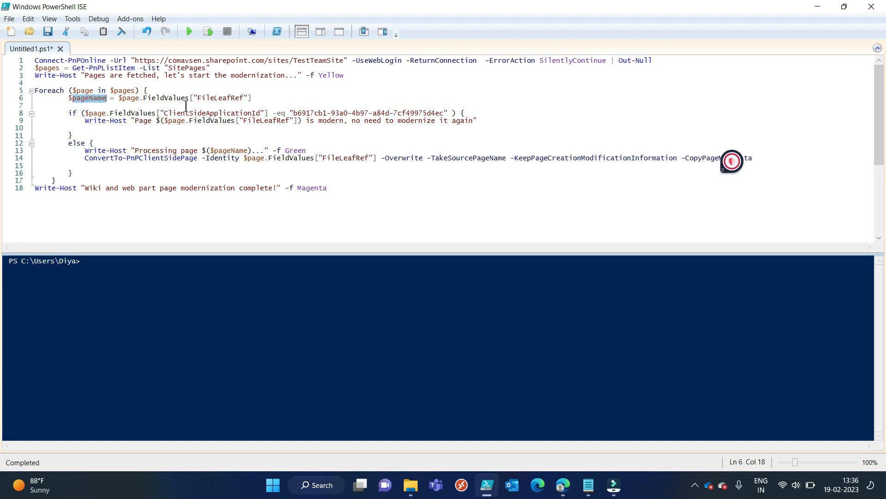
double_click(219, 97)
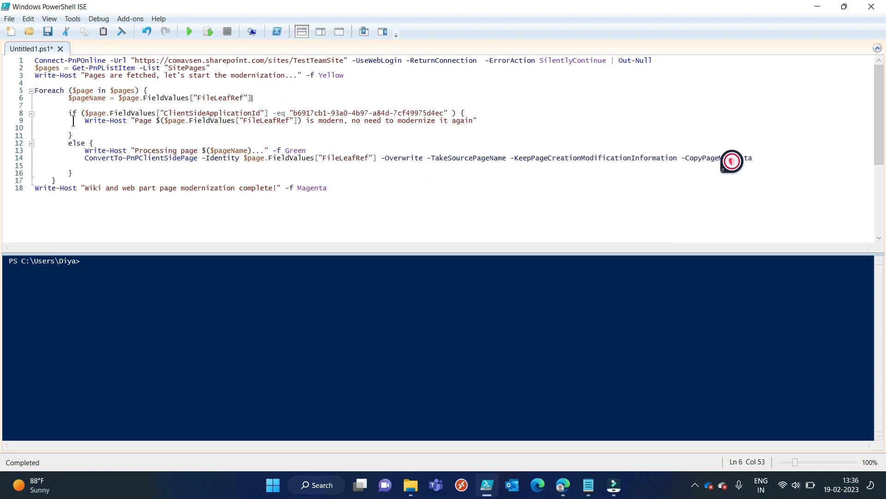
drag(71, 112, 85, 129)
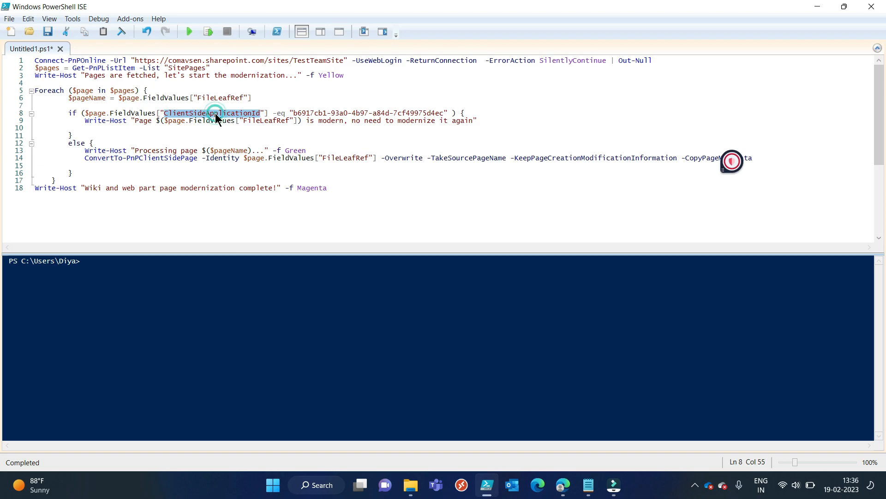
double_click(216, 113)
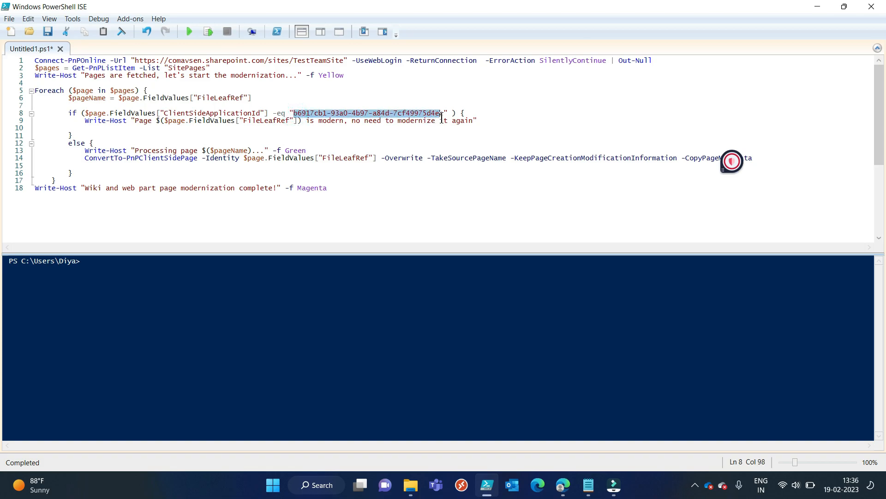
double_click(192, 113)
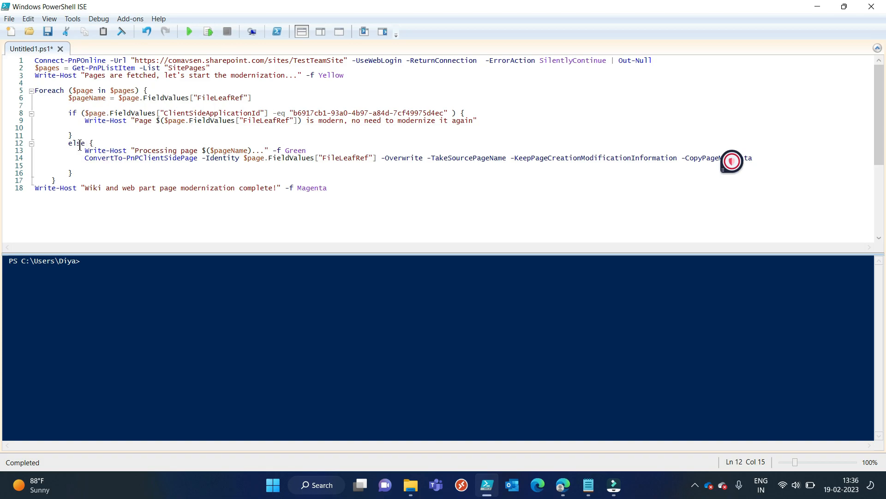
double_click(105, 150)
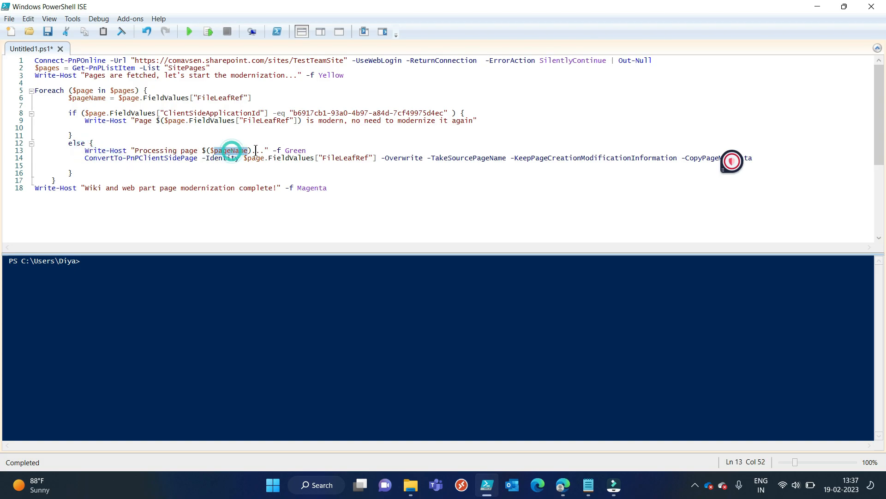
double_click(229, 149)
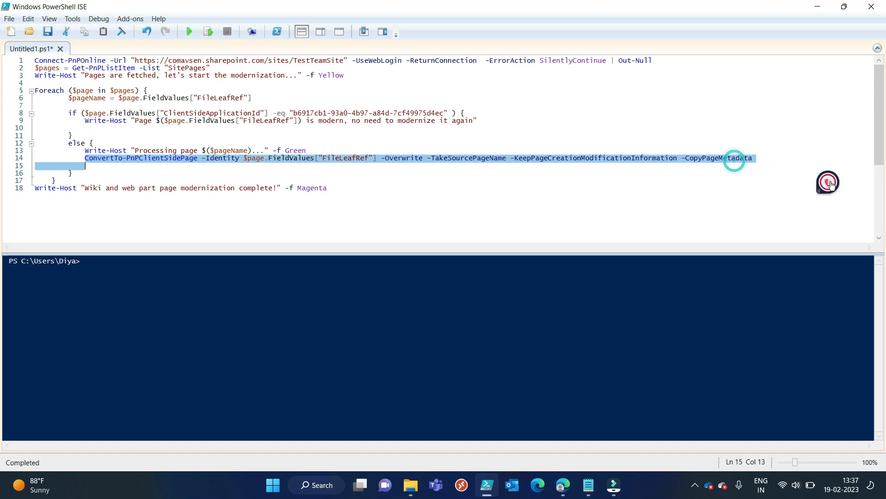
click(349, 187)
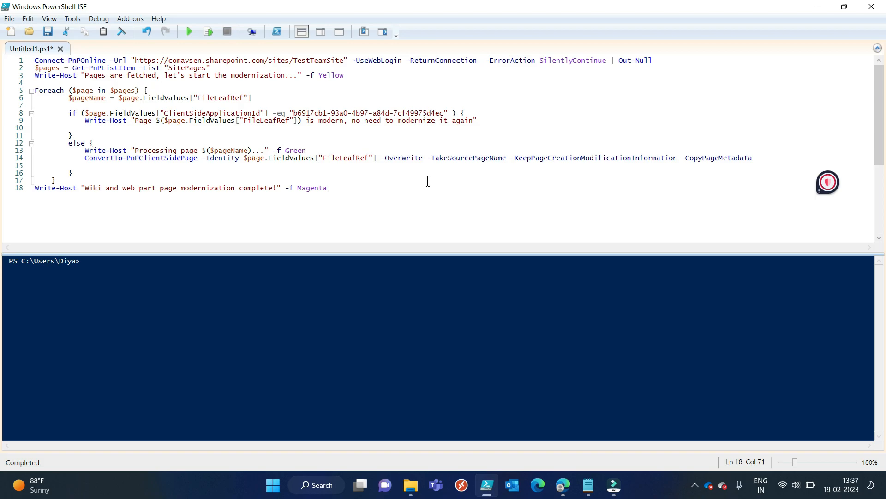
double_click(162, 157)
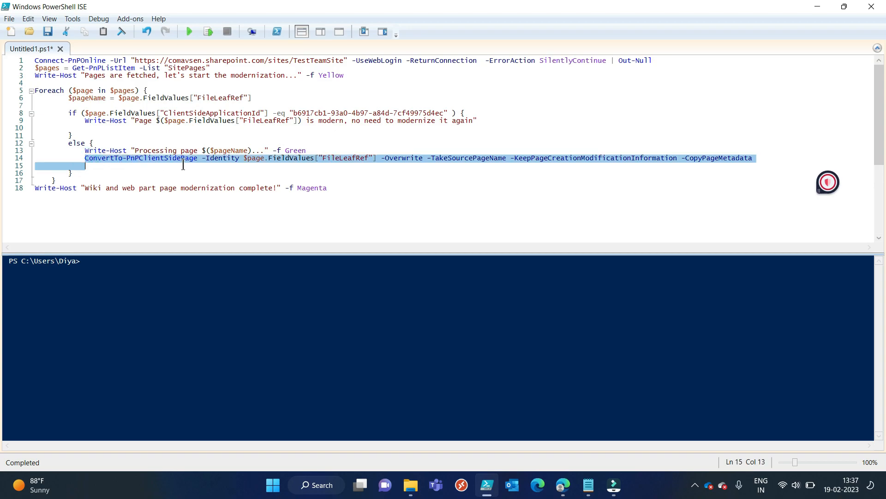
double_click(139, 158)
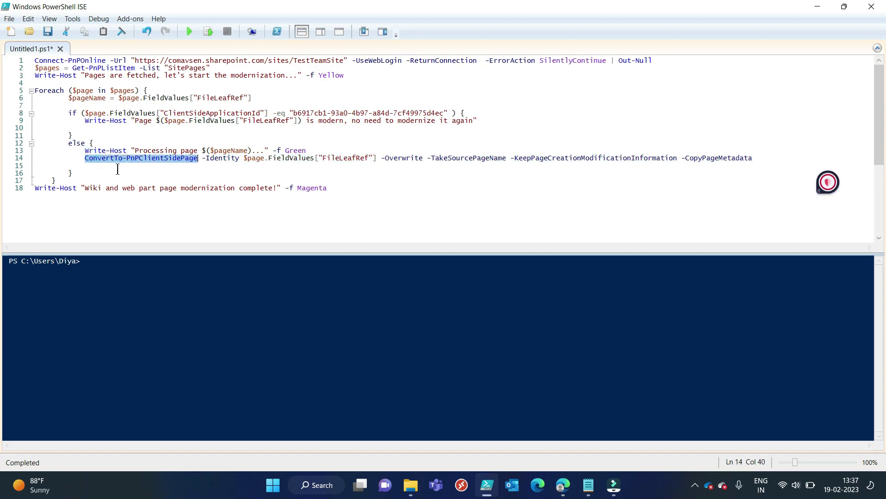
click(117, 169)
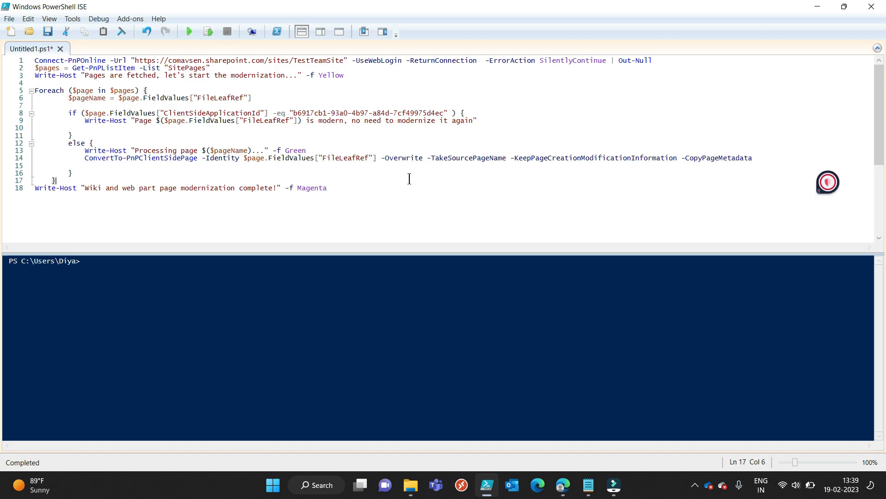
drag(76, 135, 507, 158)
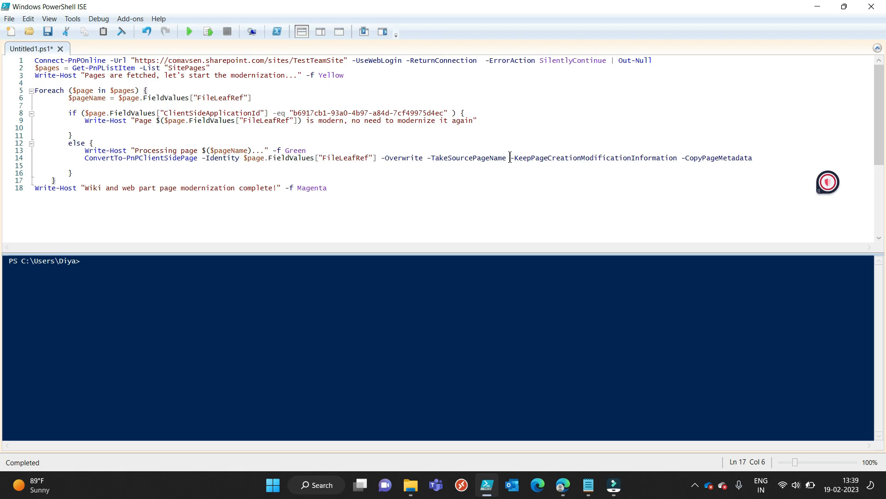
double_click(591, 157)
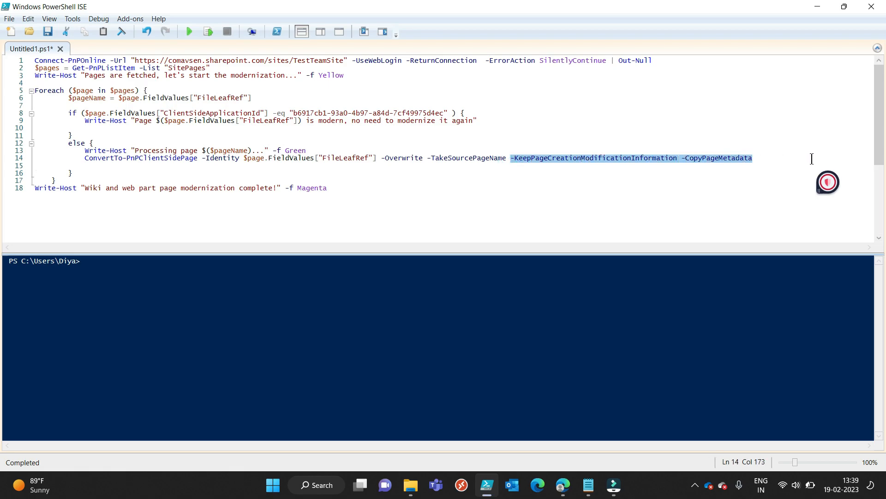
click(342, 150)
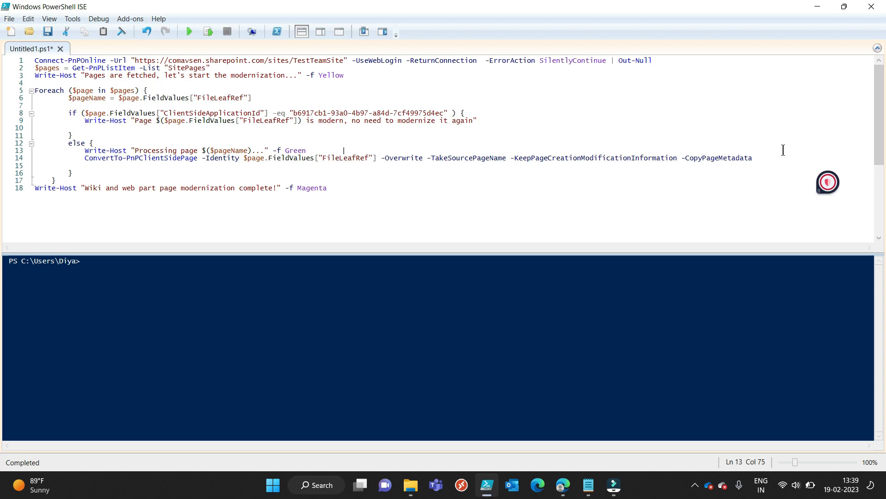
mouse_move(645, 195)
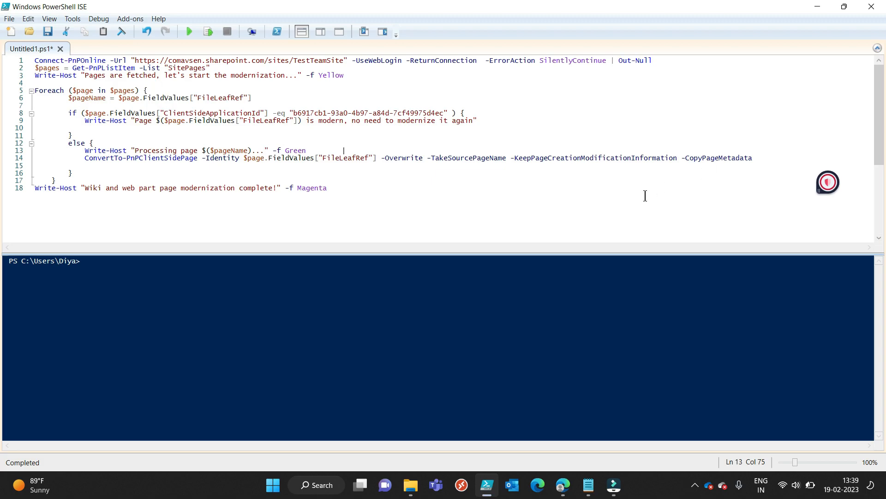
click(328, 187)
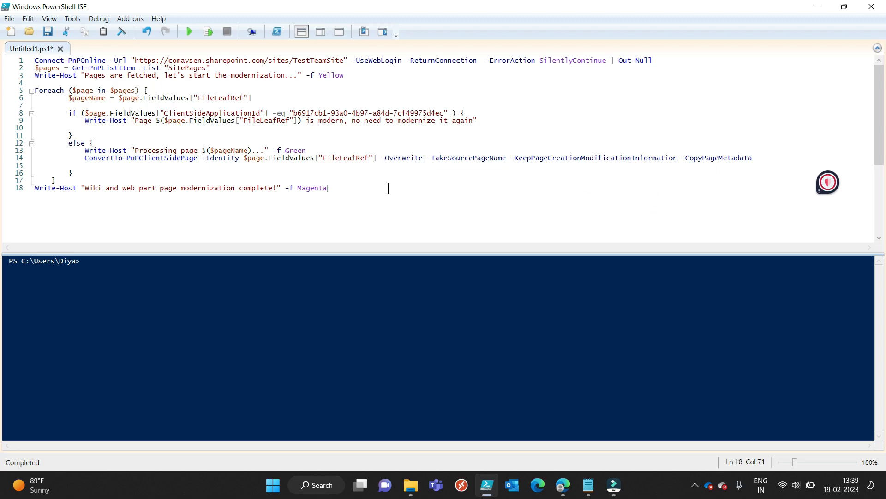
mouse_move(118, 188)
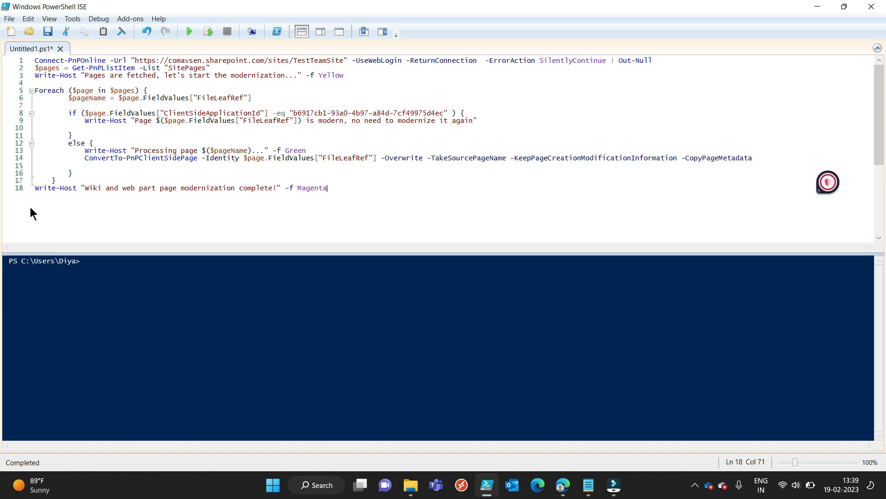
drag(35, 187, 282, 188)
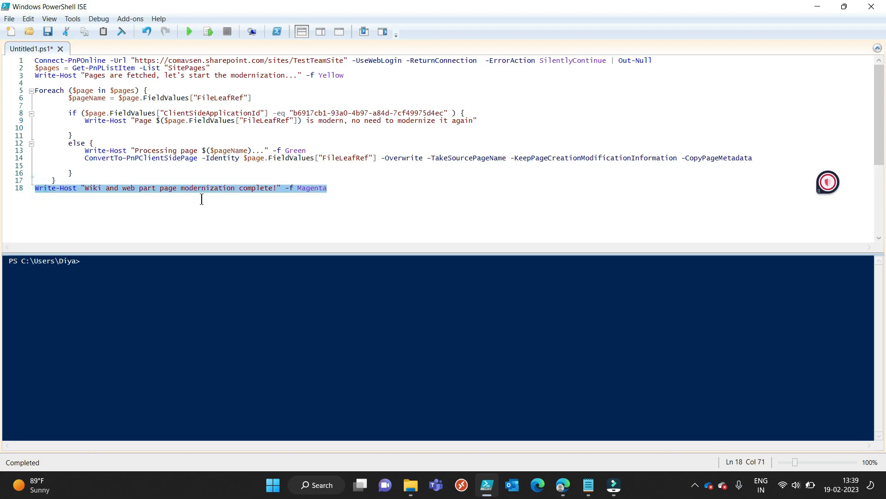
click(255, 189)
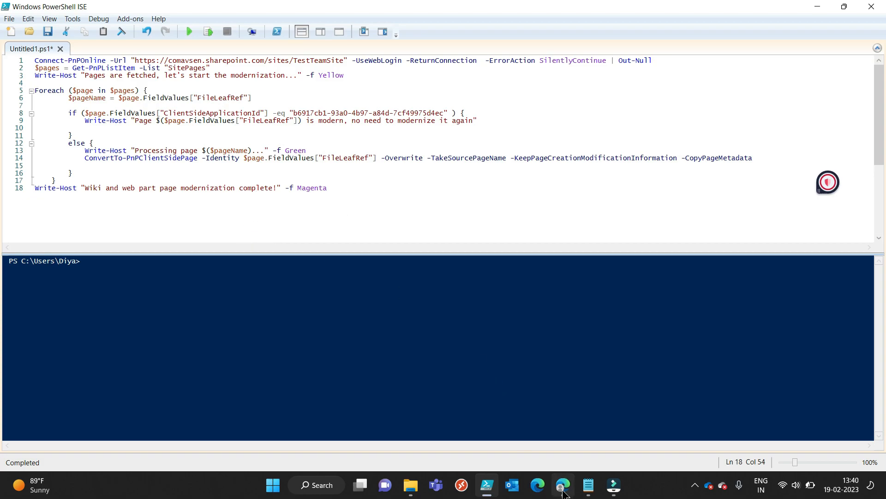
Check Site Pages in the All Pages view lists ClassicPage.aspx and Home.aspx, then close the classic ClassicPage tab
click(564, 485)
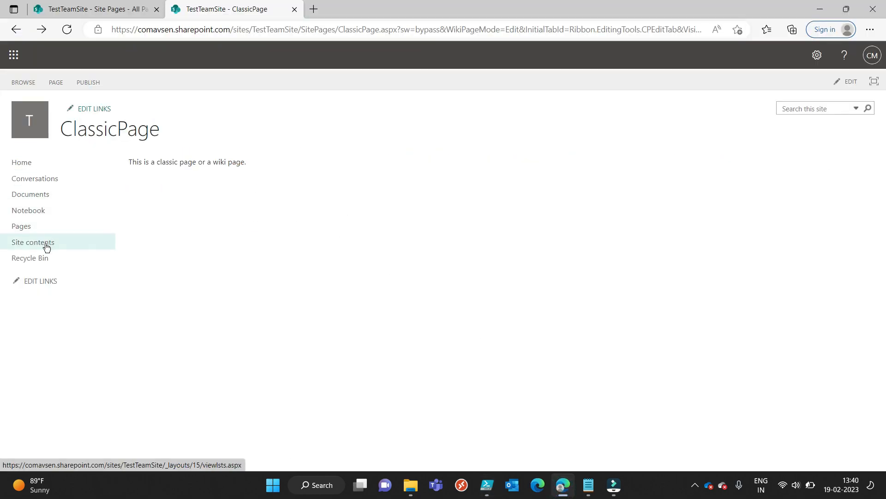
click(36, 242)
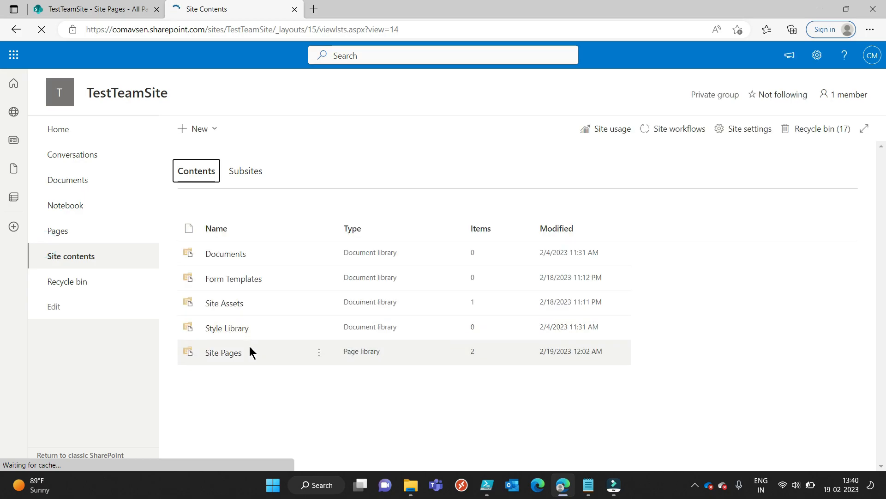
click(222, 352)
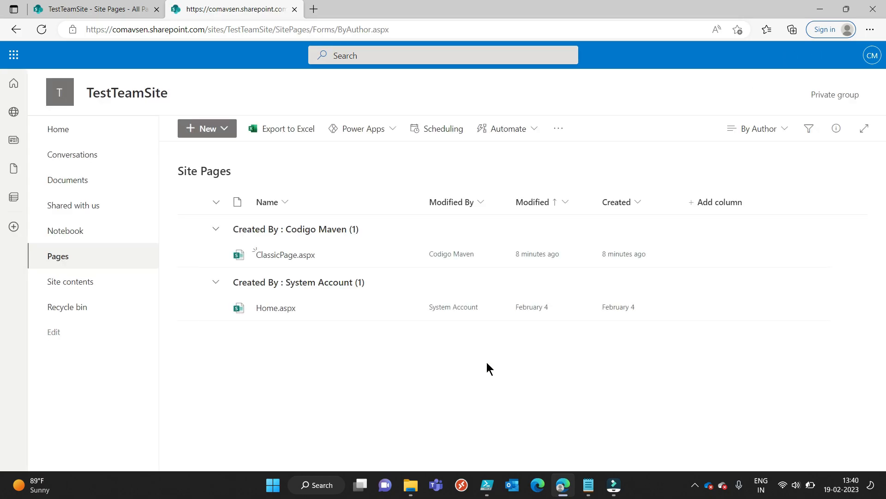
click(758, 129)
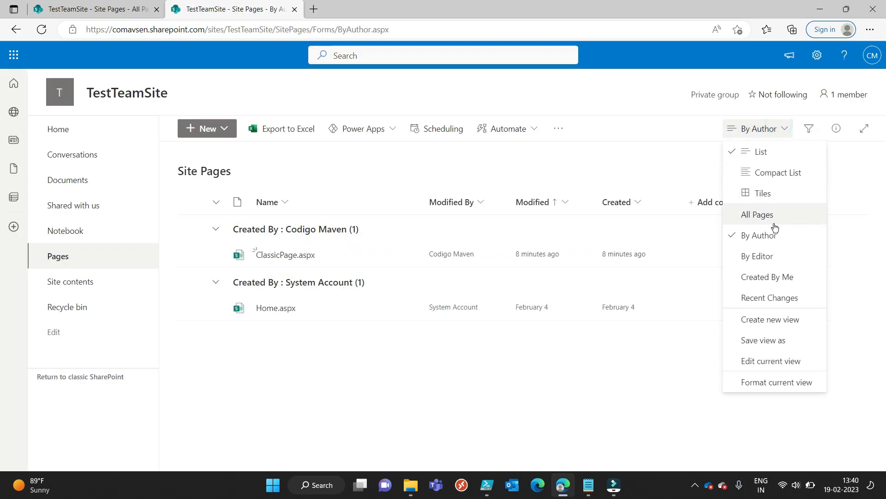
click(757, 215)
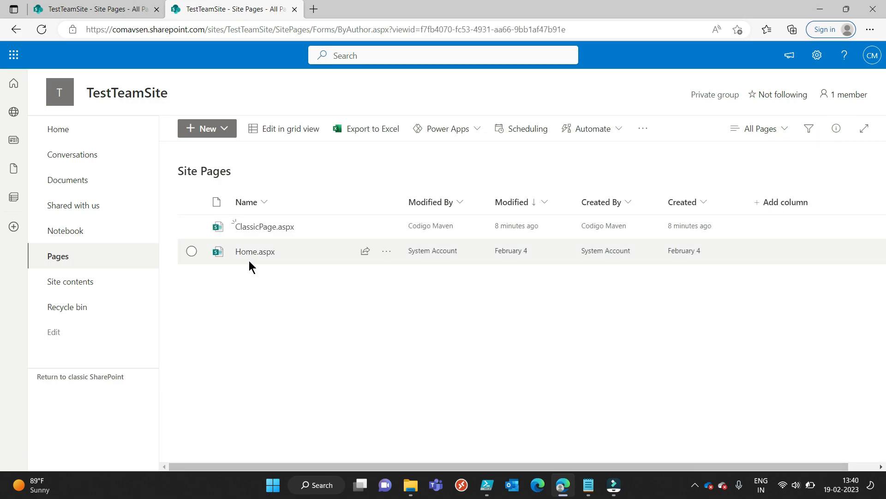
mouse_move(255, 255)
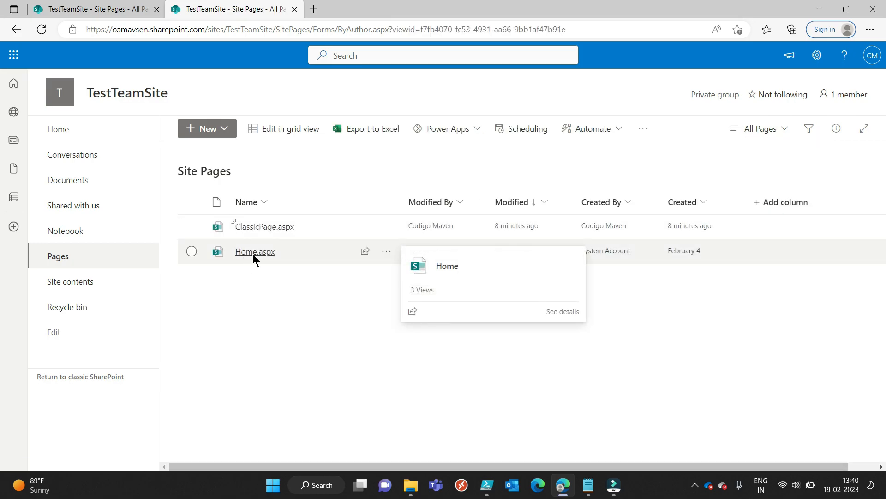
click(255, 251)
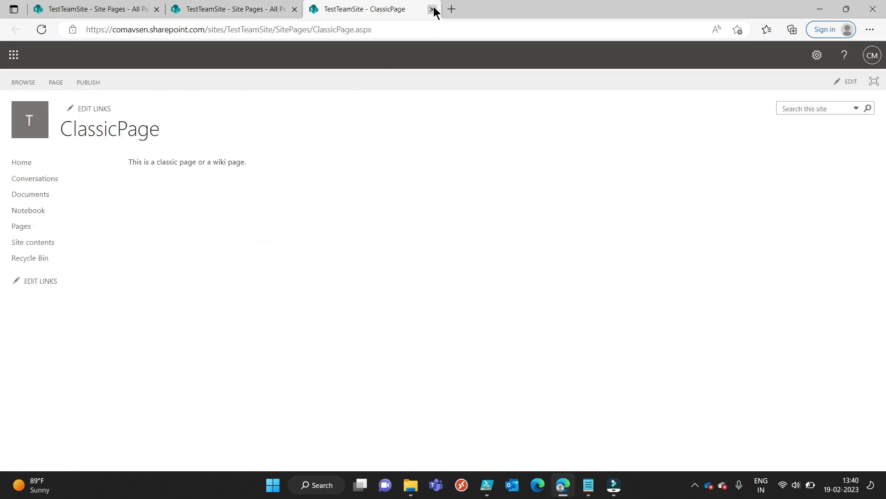
click(432, 9)
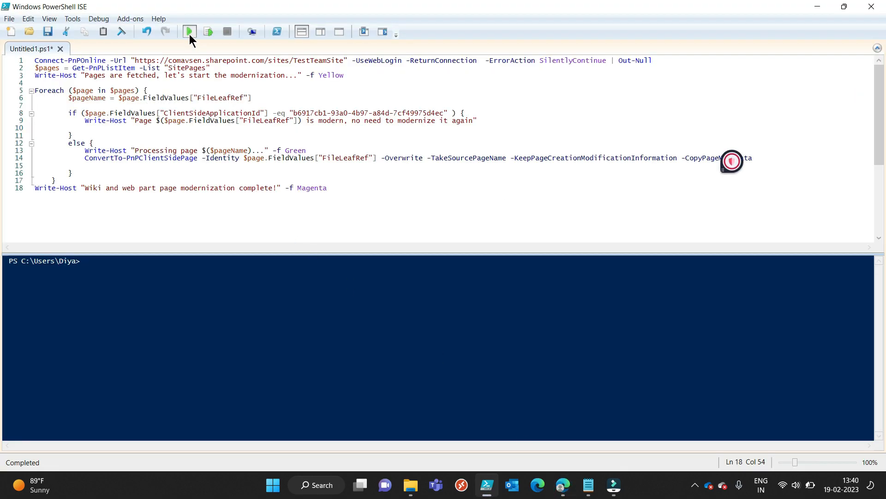
Run the modernization script, saving it when prompted, so ClassicPage.aspx is converted
click(189, 32)
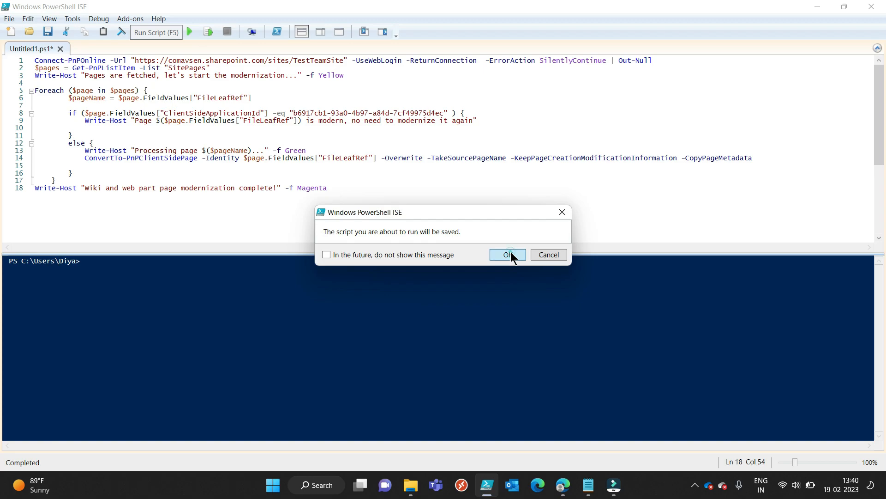
click(507, 255)
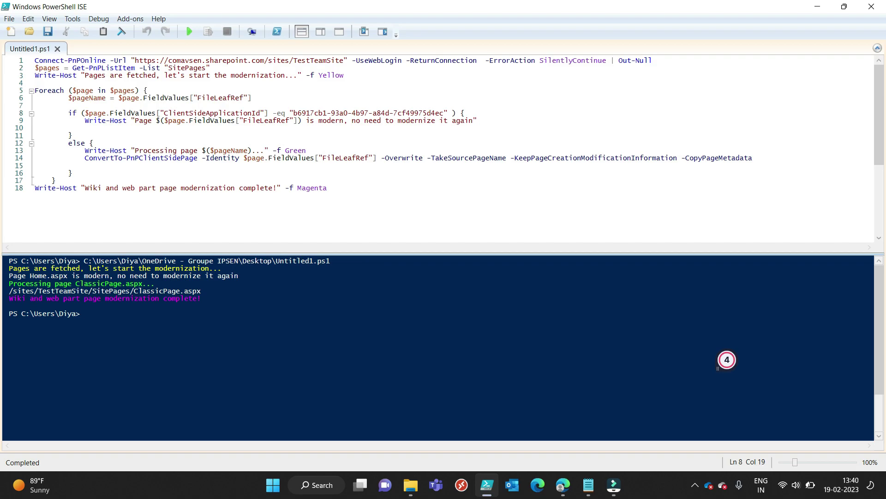
mouse_move(156, 309)
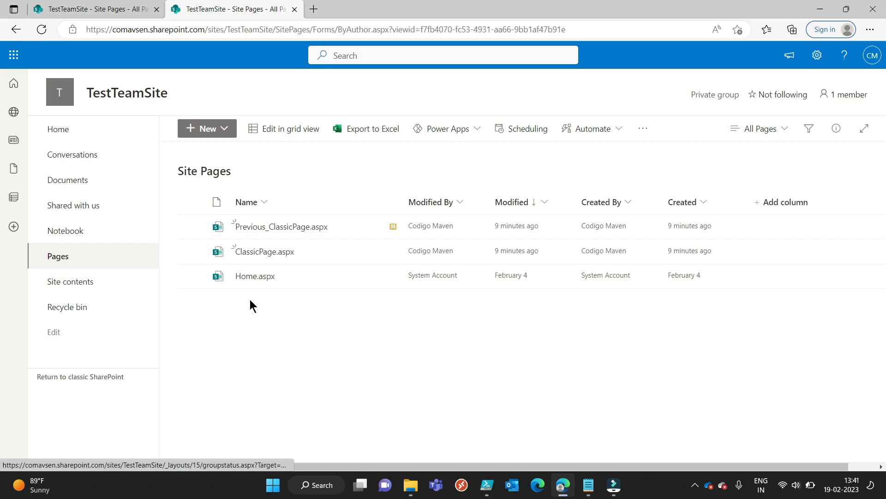
mouse_move(262, 260)
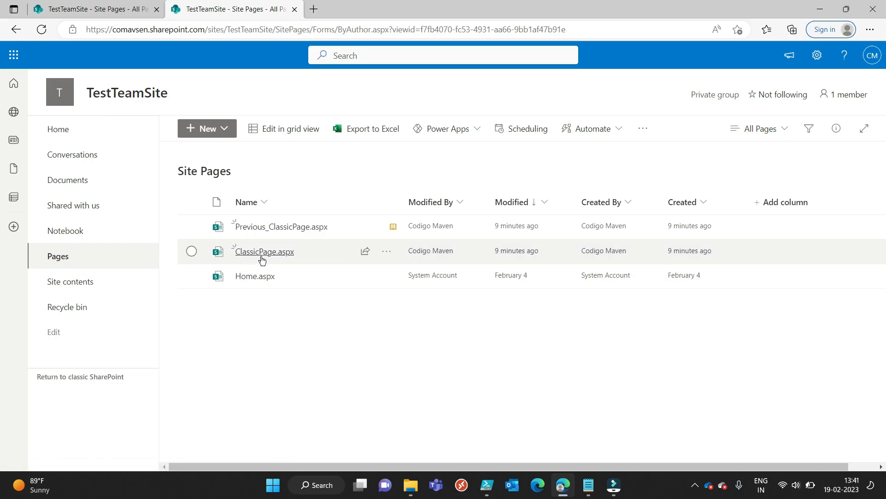
mouse_move(254, 254)
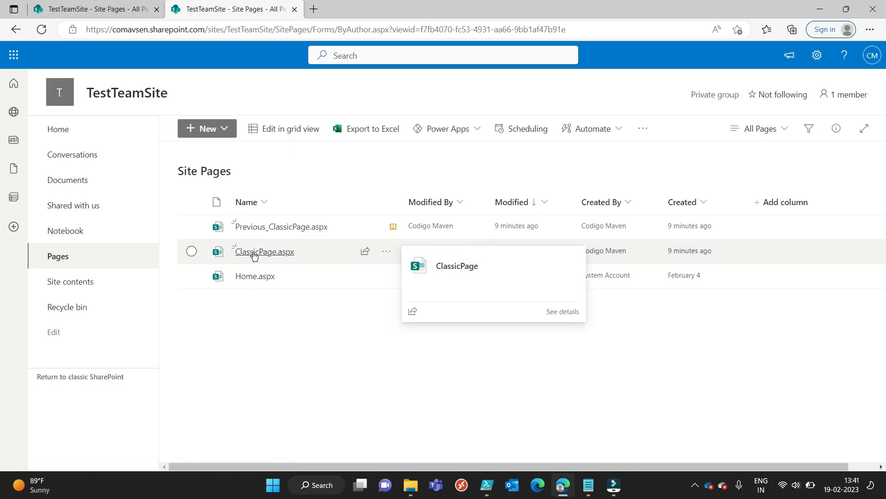
mouse_move(286, 229)
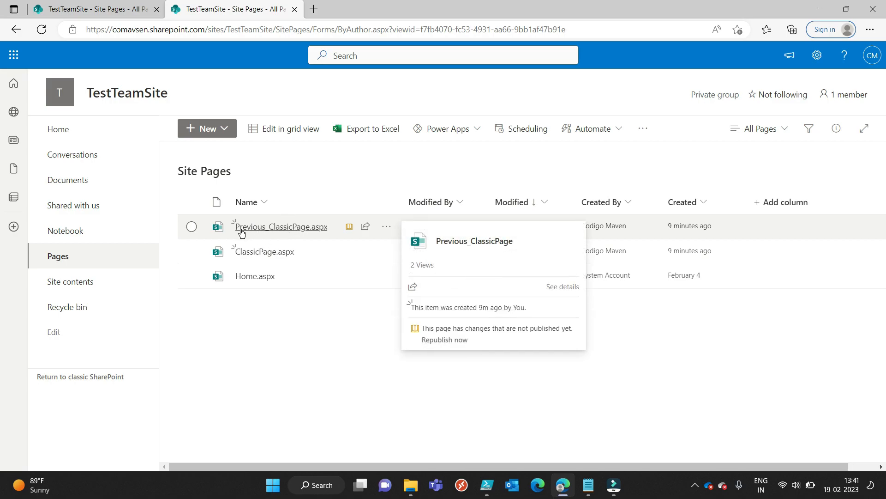
mouse_move(292, 236)
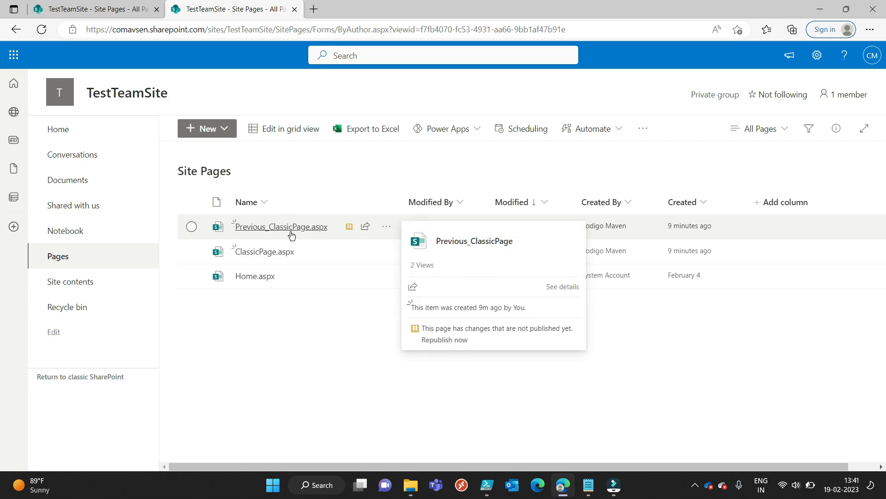
mouse_move(578, 493)
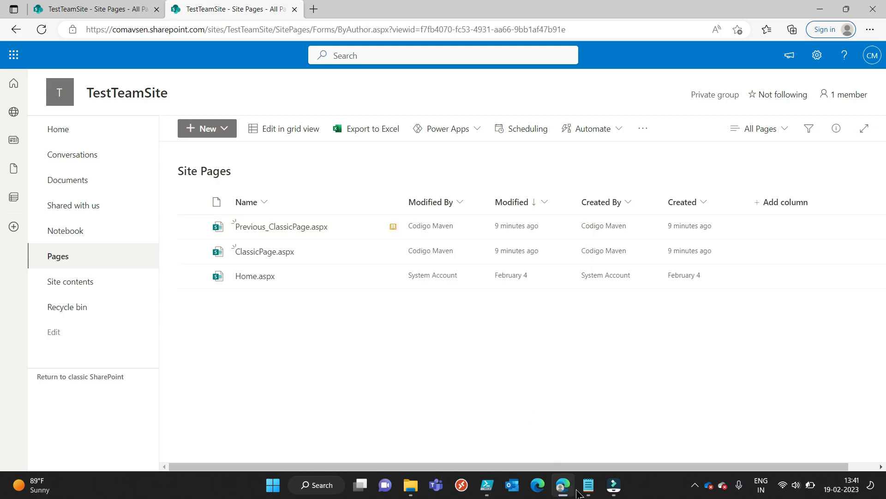
mouse_move(563, 484)
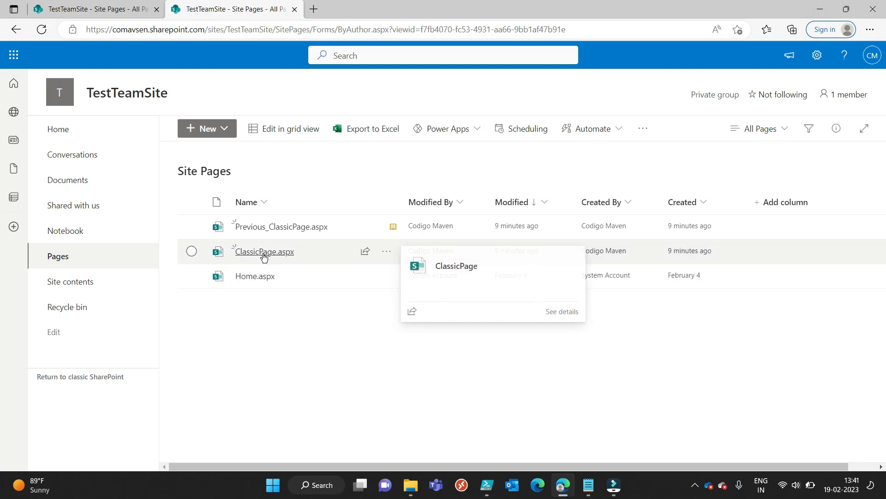
mouse_move(271, 262)
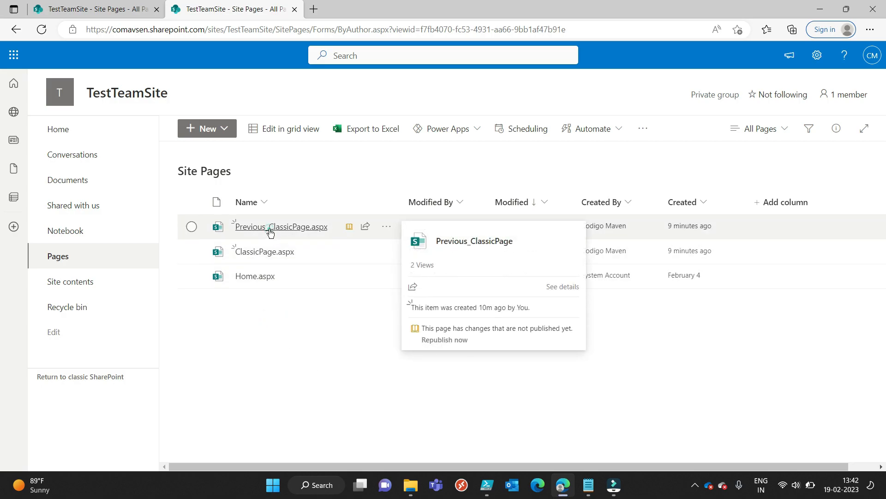
click(279, 227)
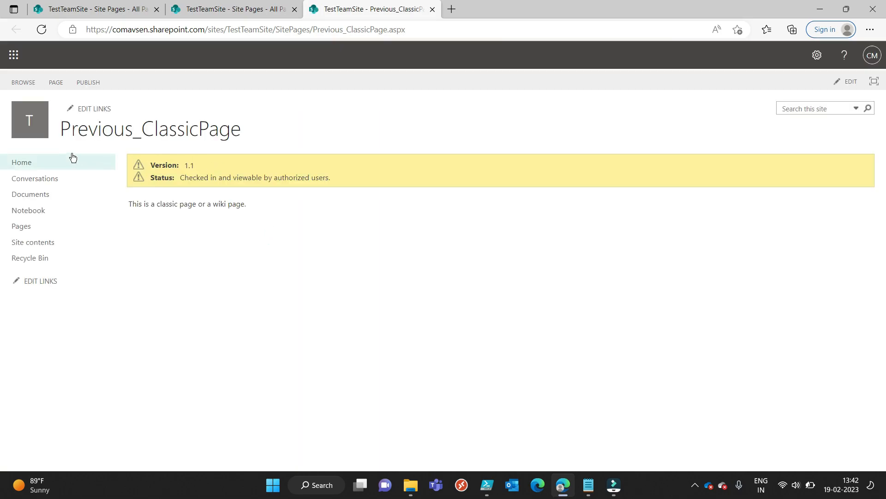
mouse_move(188, 136)
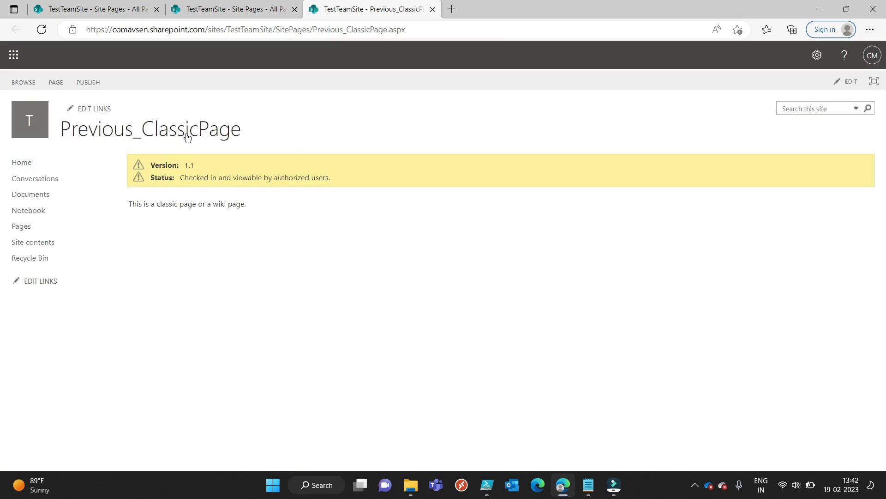
mouse_move(235, 124)
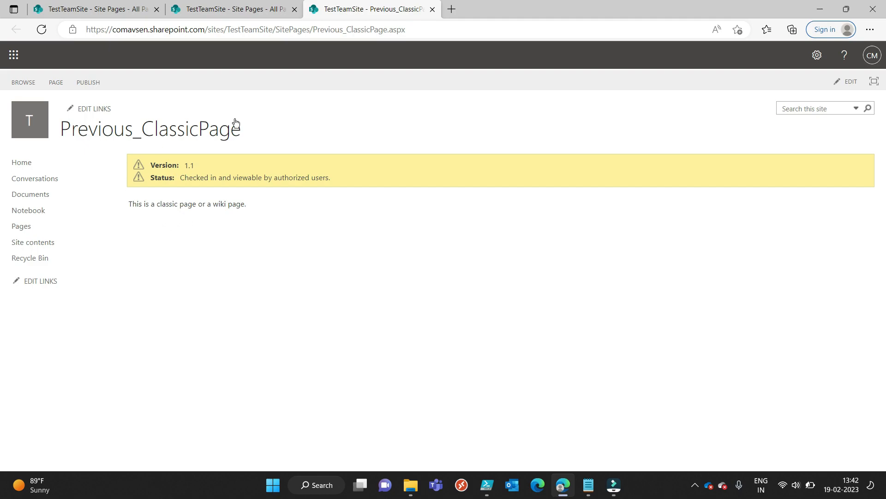
mouse_move(87, 119)
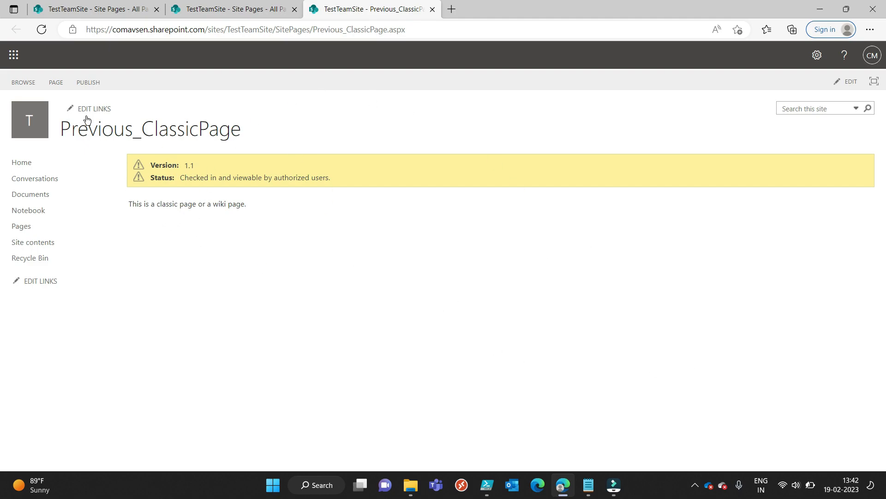
mouse_move(130, 143)
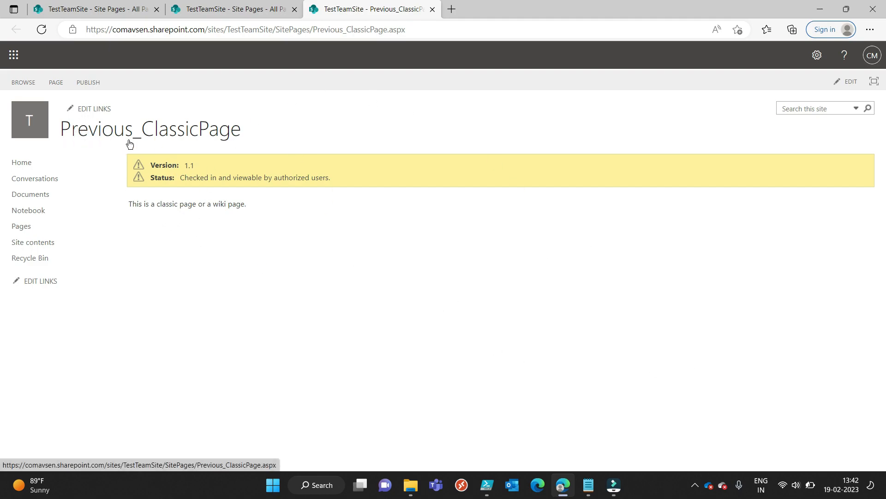
mouse_move(424, 17)
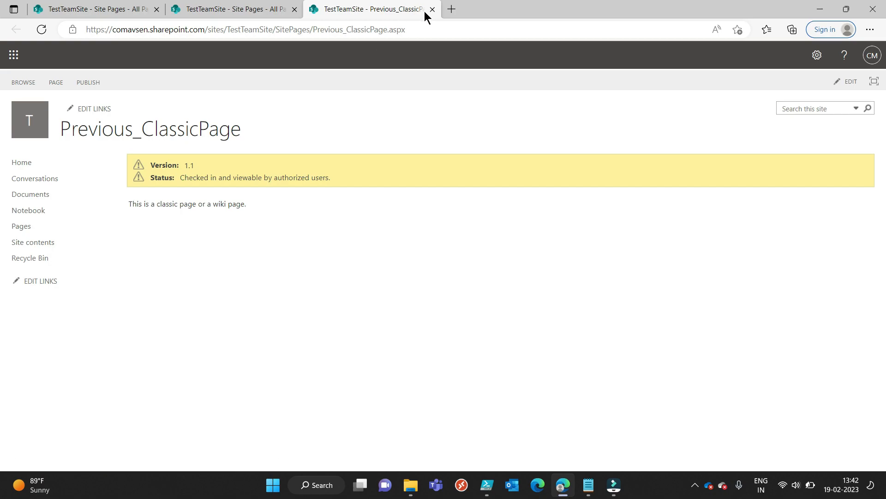
click(432, 8)
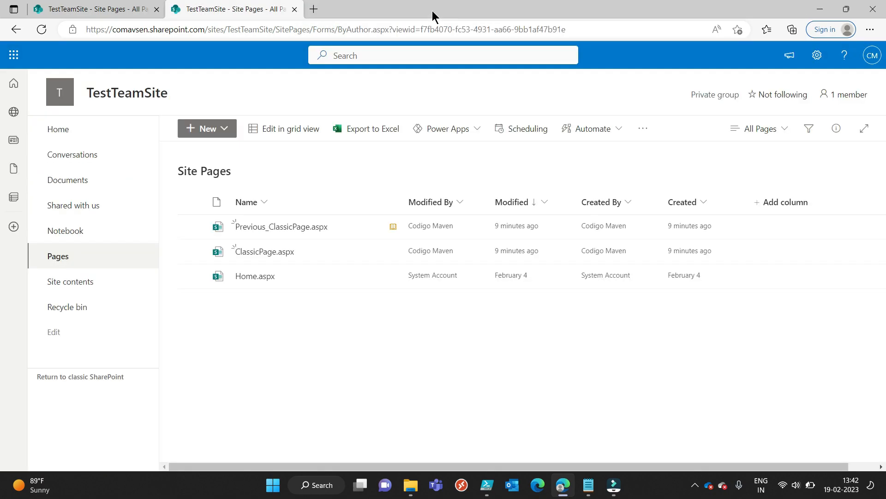
mouse_move(272, 260)
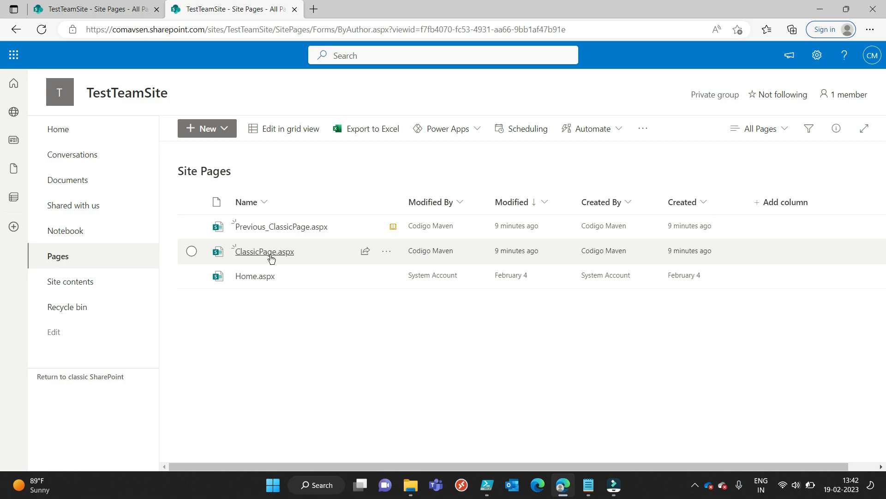
mouse_move(253, 251)
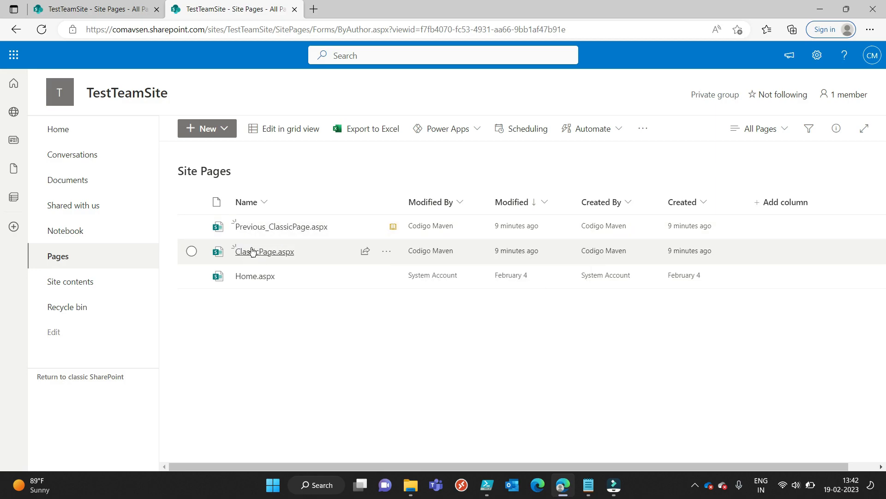
Open ClassicPage.aspx from Site Pages, now rendered as a modern page with its original sentence
click(263, 252)
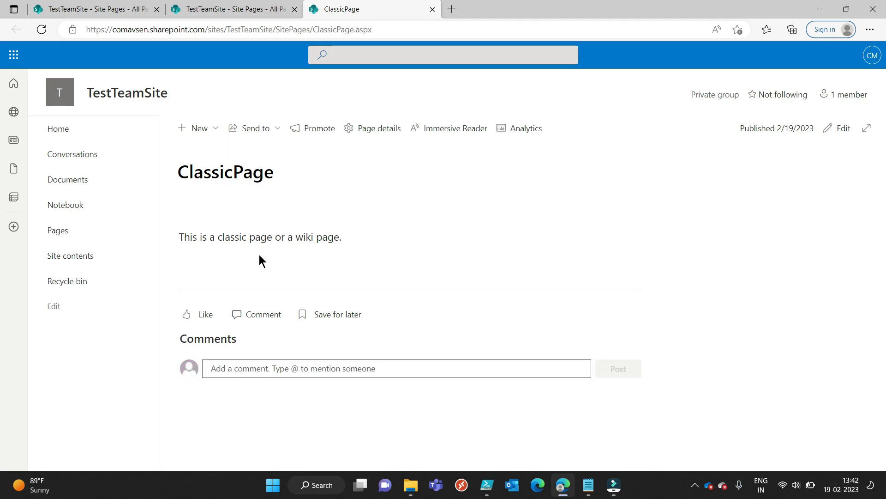
mouse_move(279, 184)
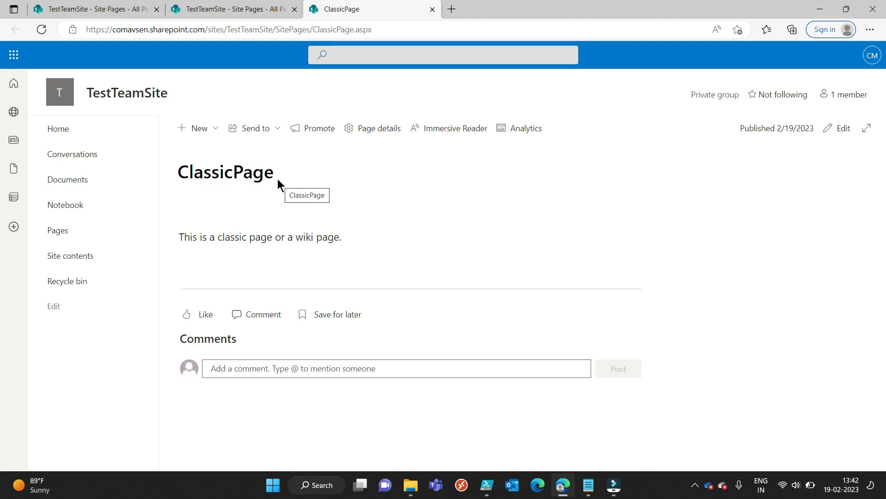
double_click(184, 236)
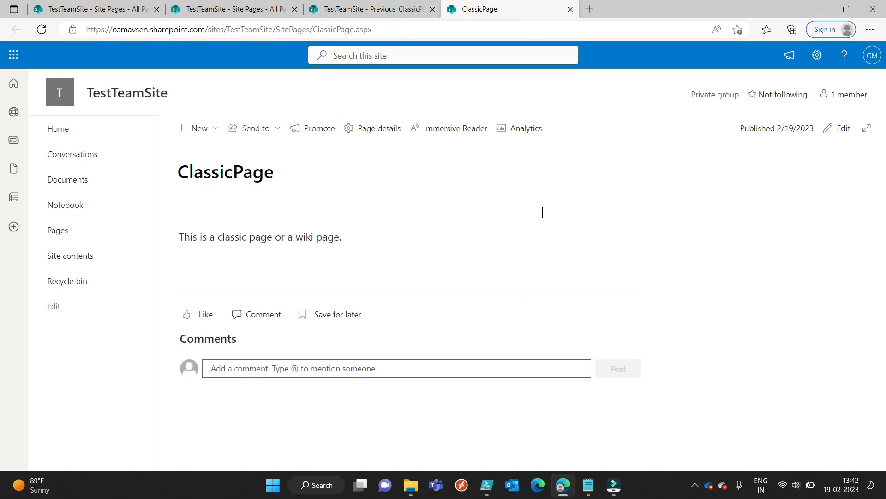
mouse_move(450, 172)
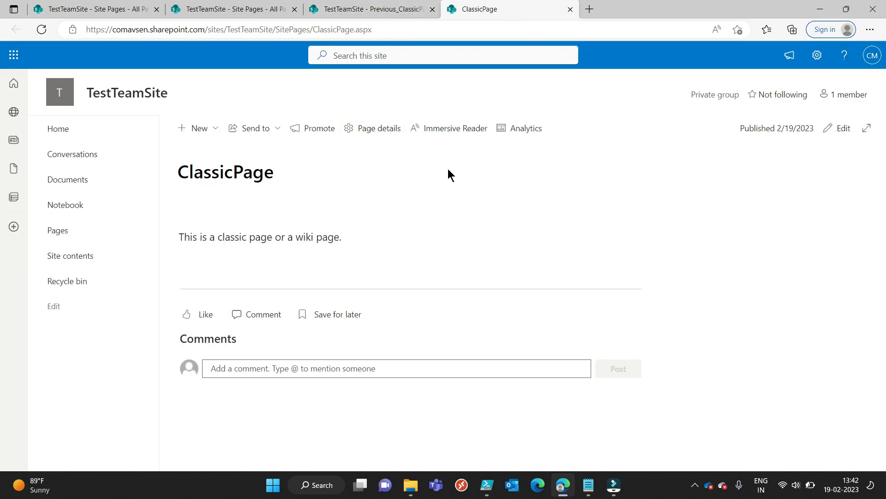